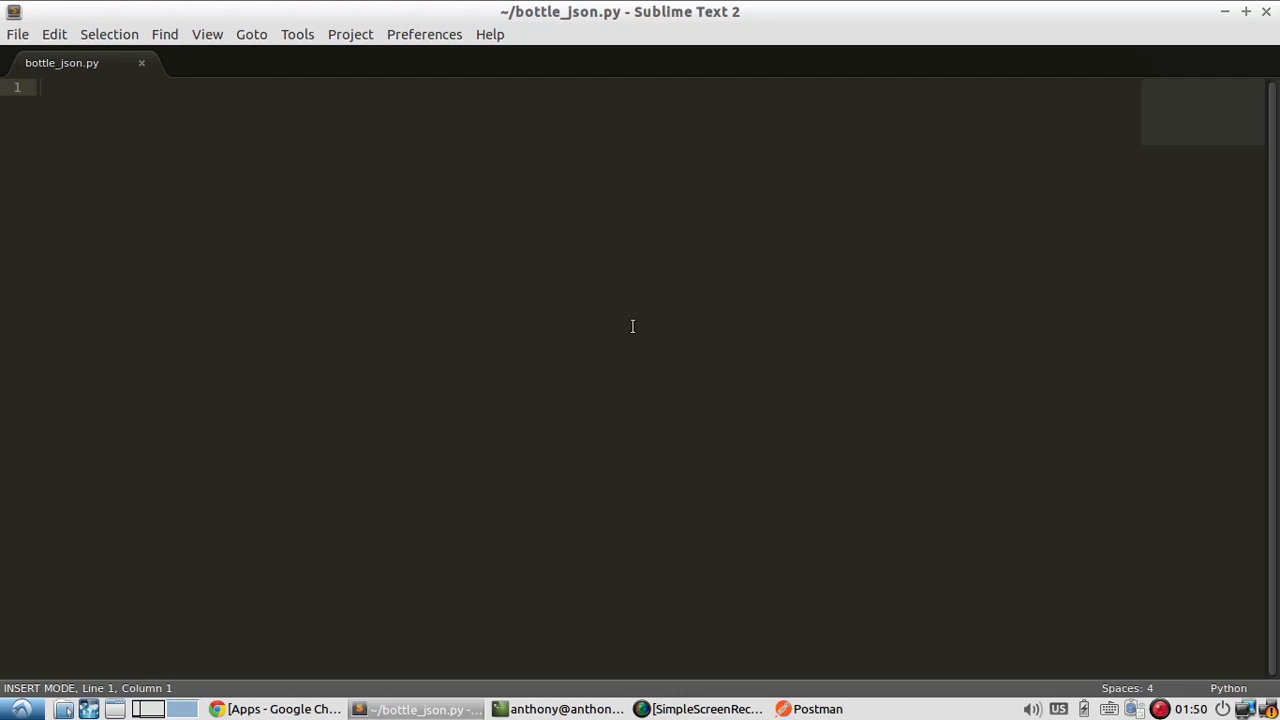
click(40, 87)
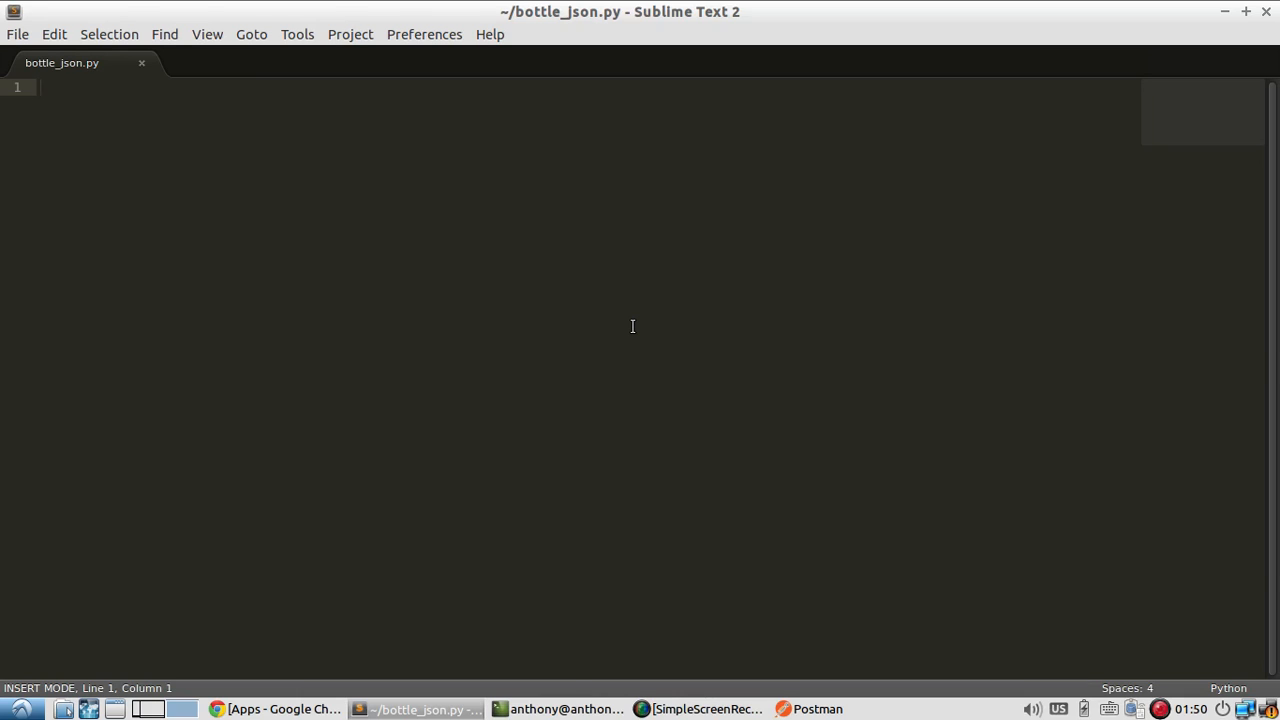
text(from)
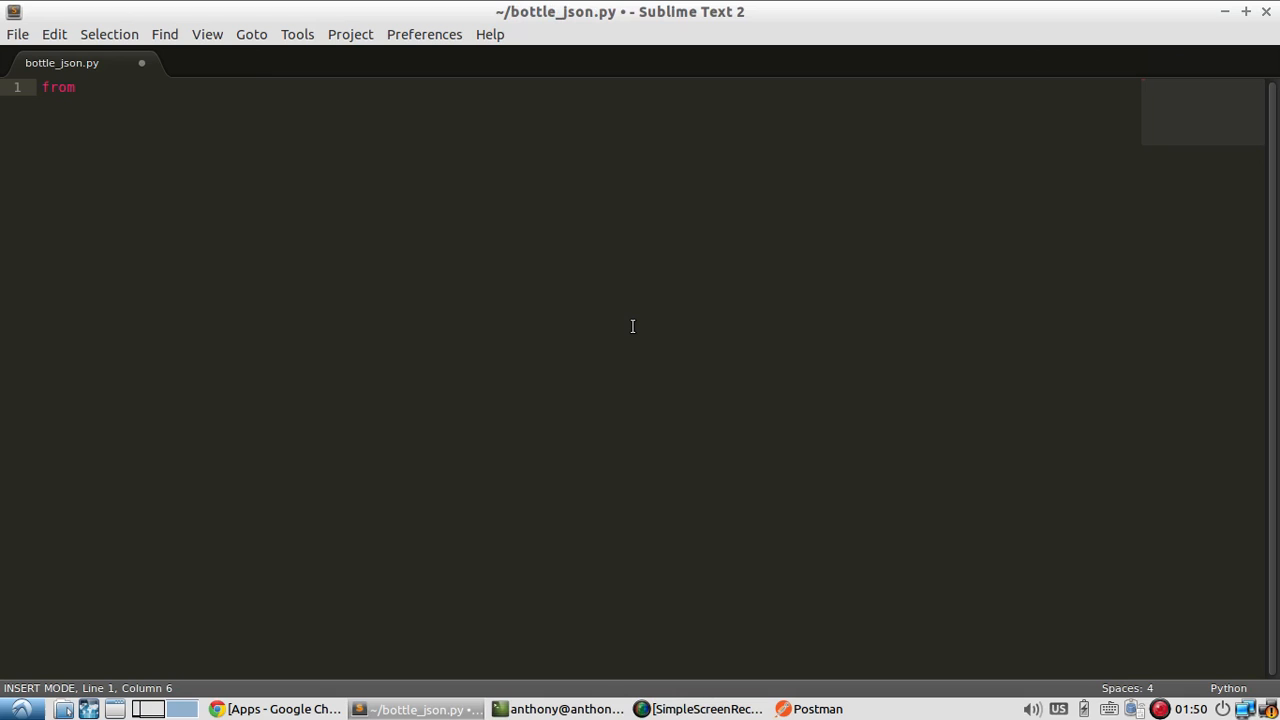
text(bottle import run,)
text(@)
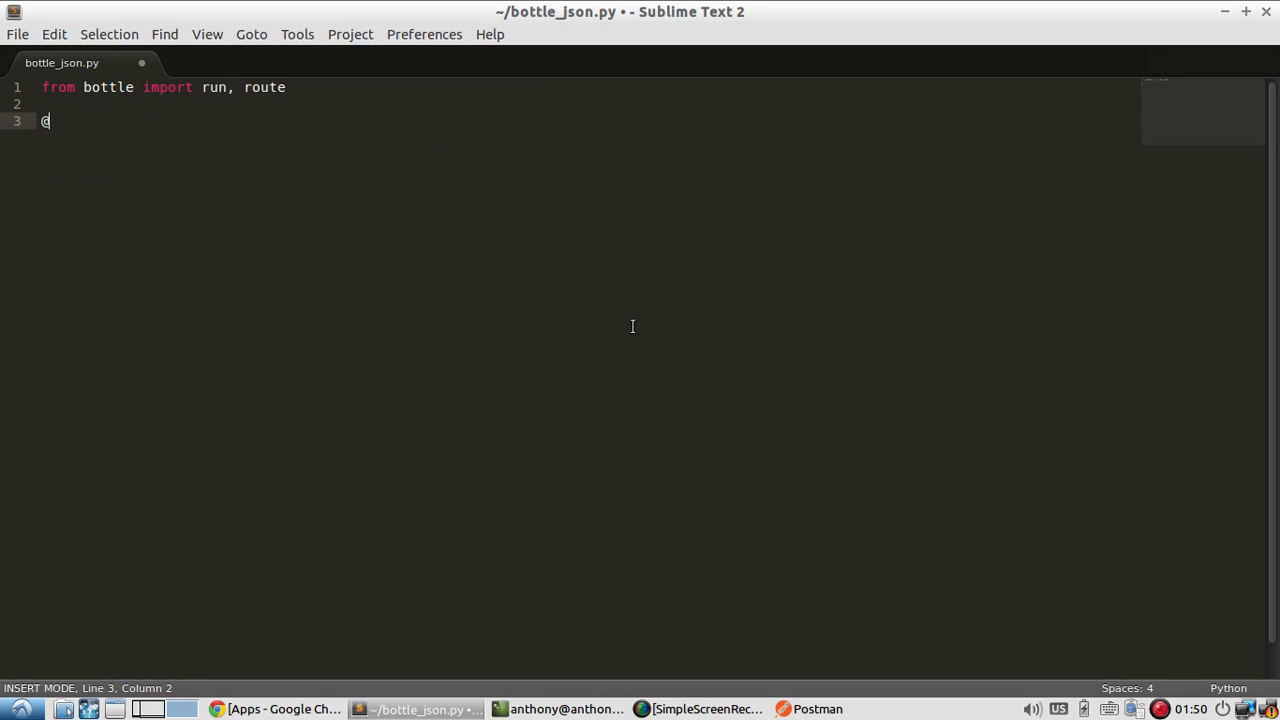
text(route('/'))
text(def index():)
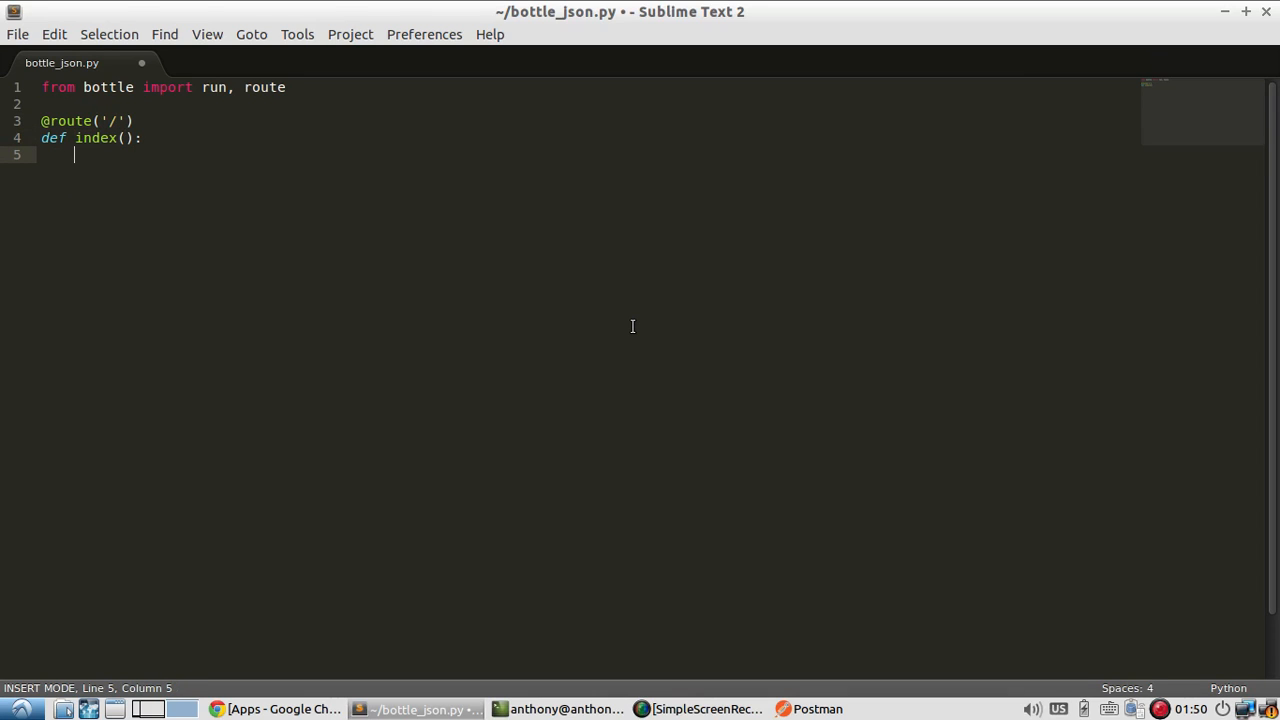
- Return '<h1>HTML</h1>' from index and begin the run(debug=True, reloader=...) call
text(return ',')
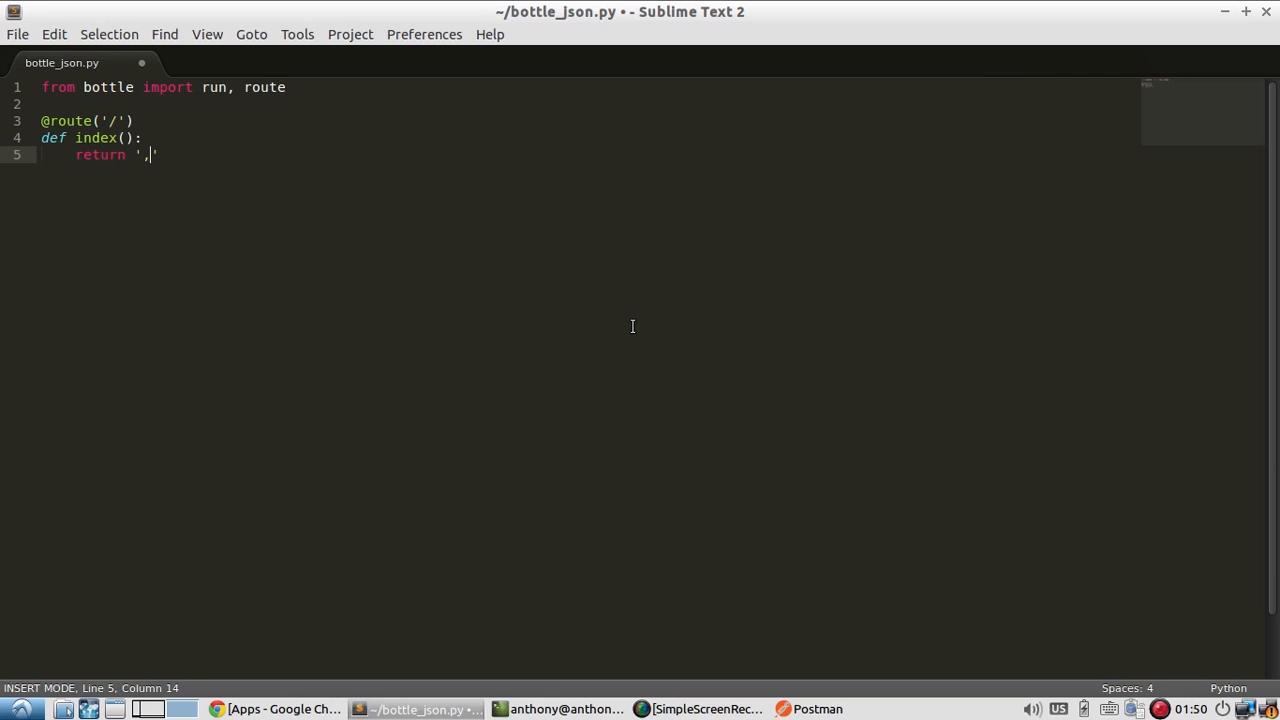
text(<h1>HTM)
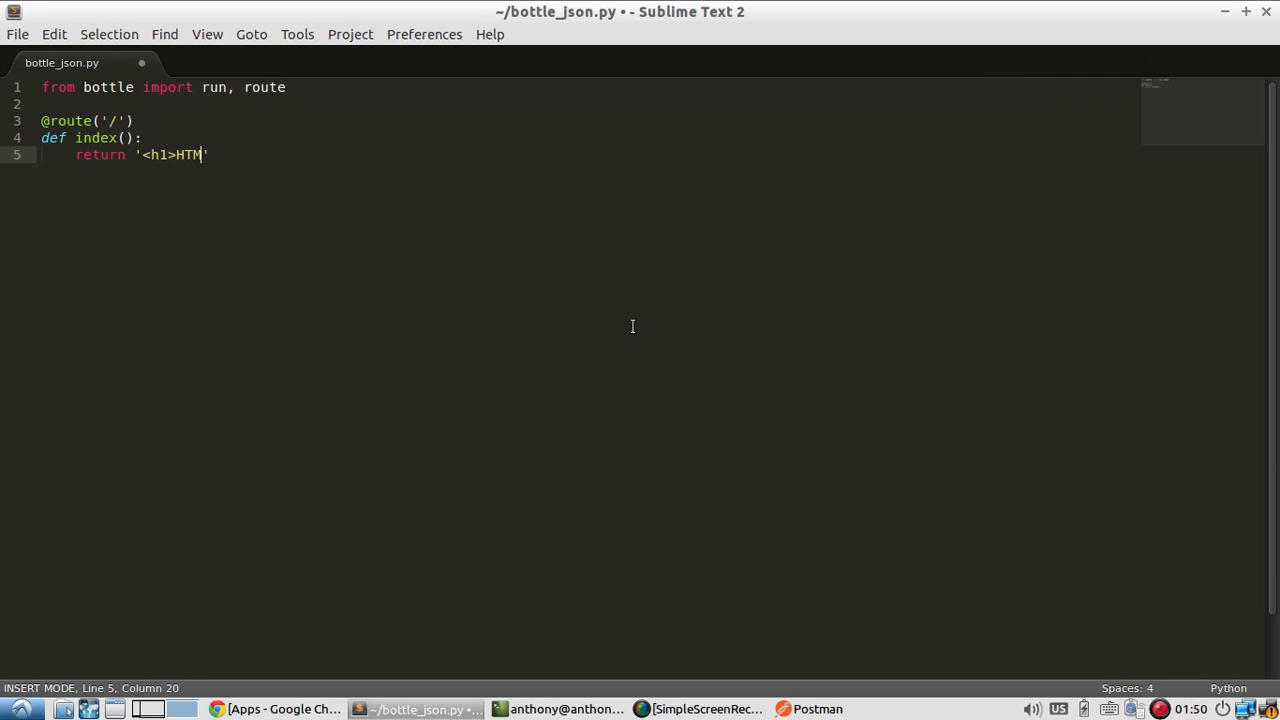
text(L</h1>)
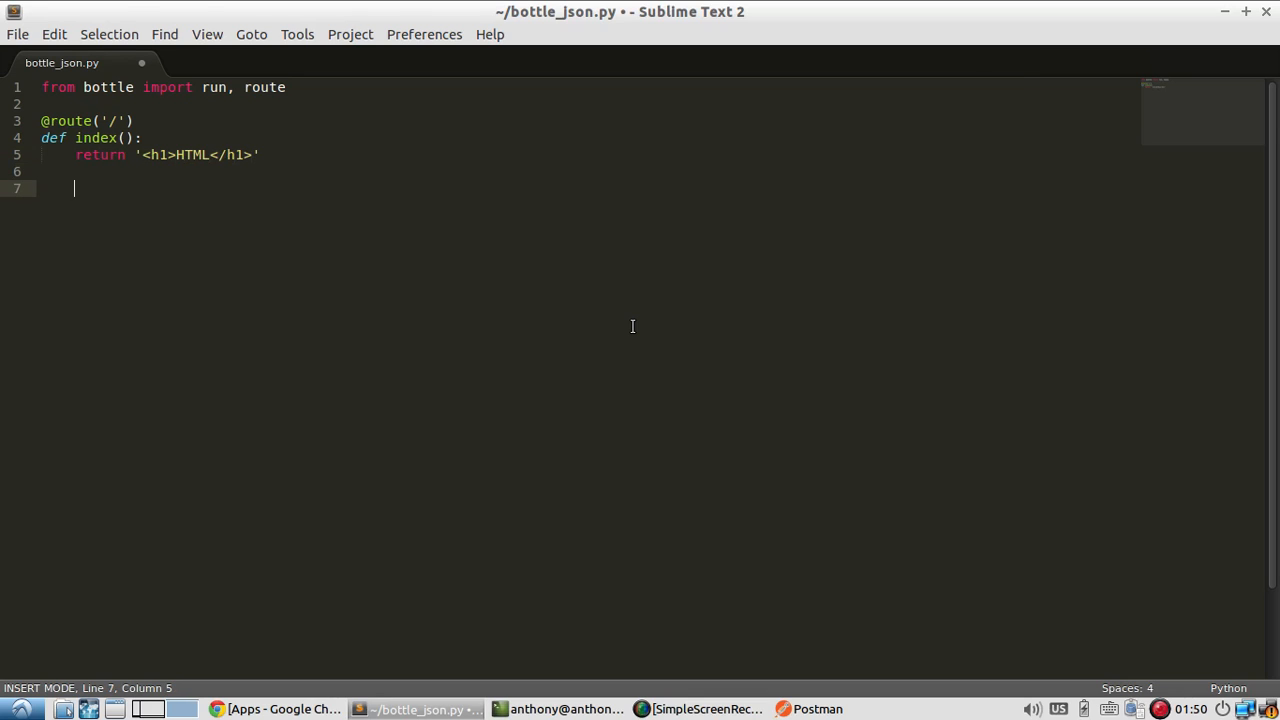
text(run(debug=T)
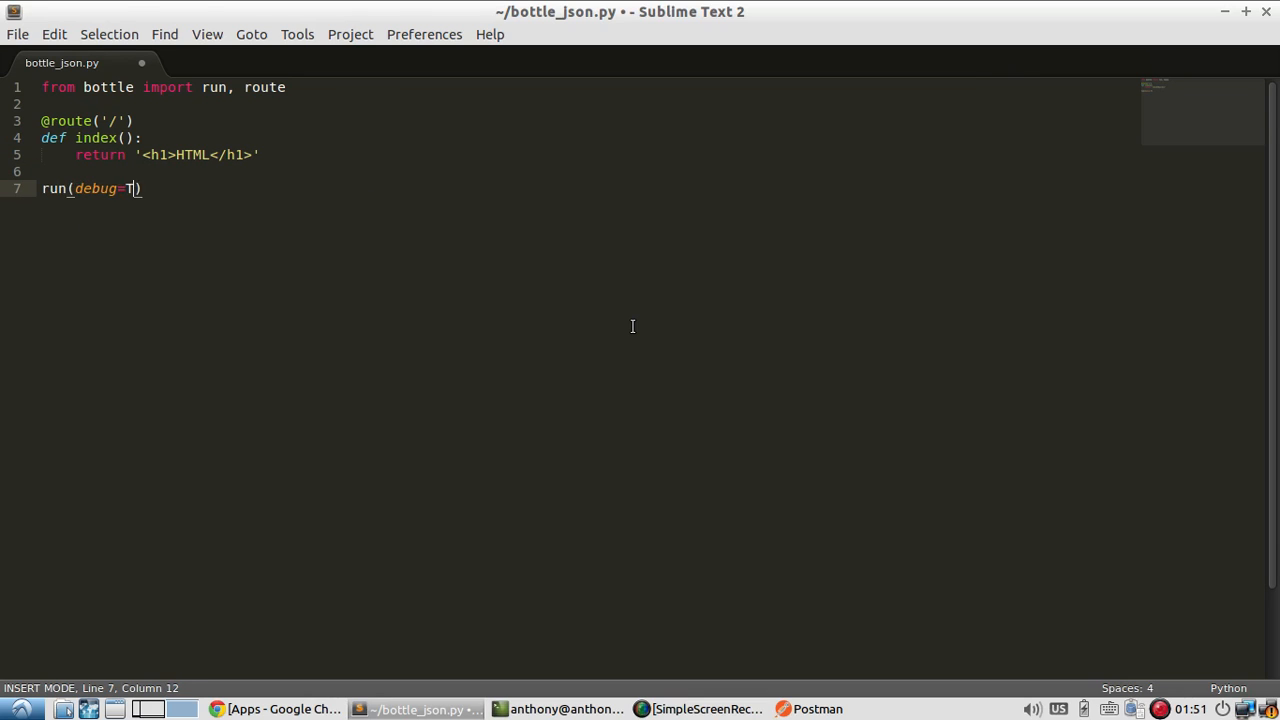
text(rue, reloader=Tru)
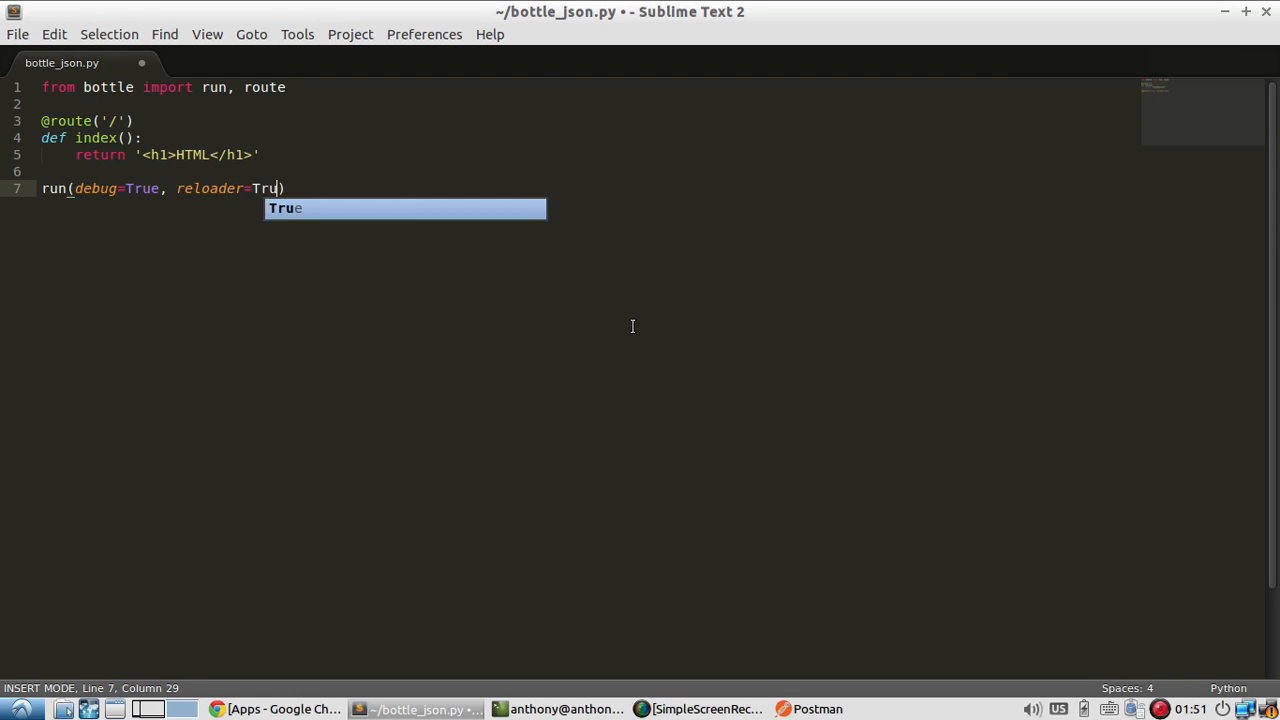
- Rerun python bottle_json.py in the terminal to start the Bottle server
click(565, 709)
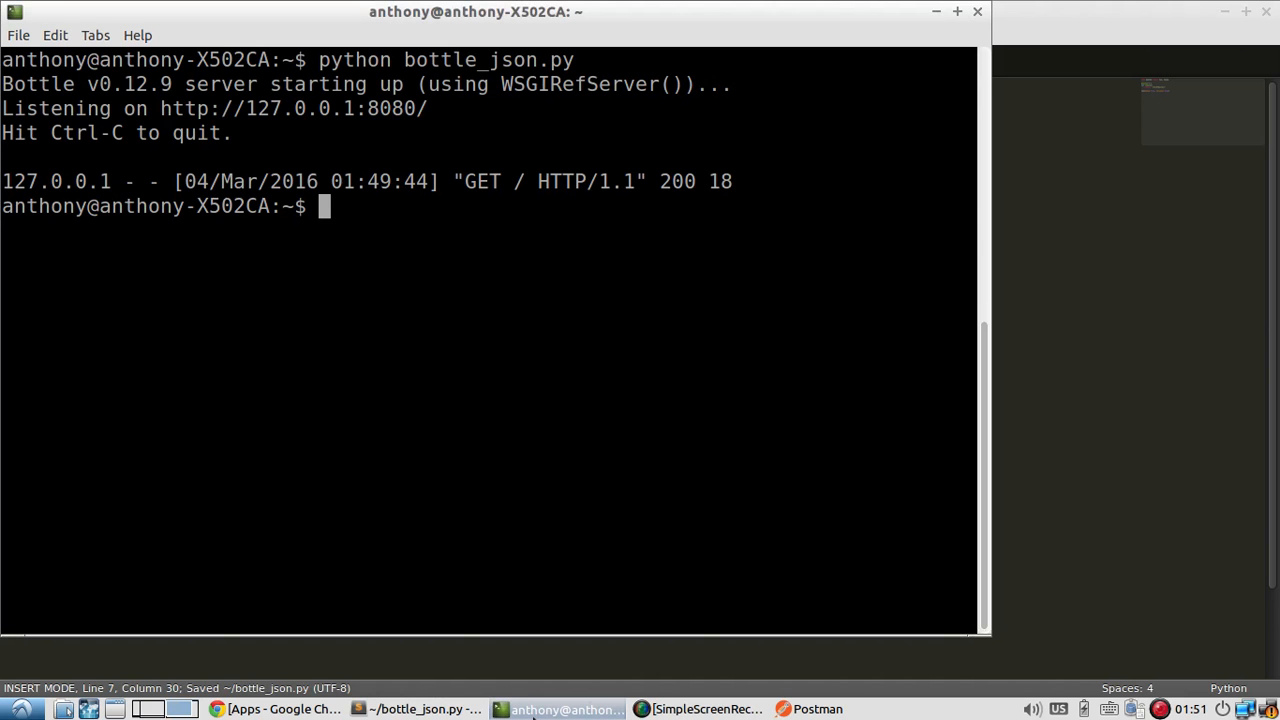
key(Return)
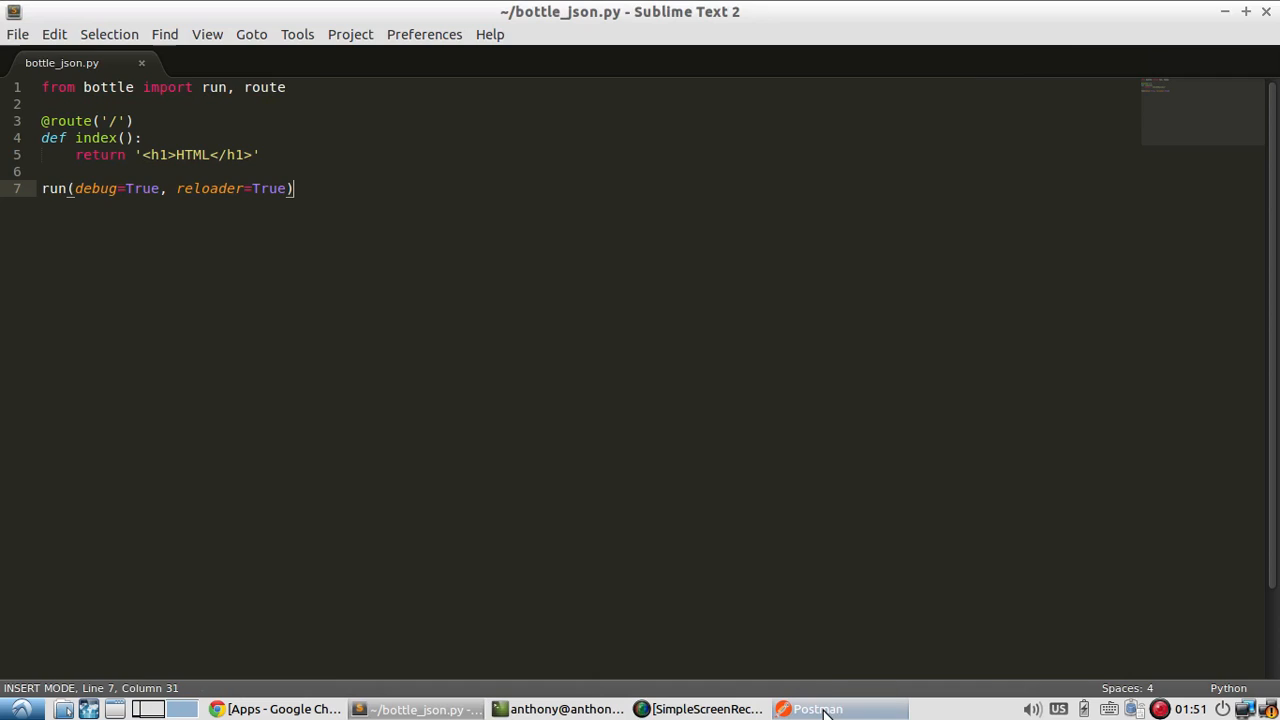
- Send a GET request to 127.0.0.1:8080/ in Postman and receive 200 OK with <h1>HTML</h1>
click(817, 709)
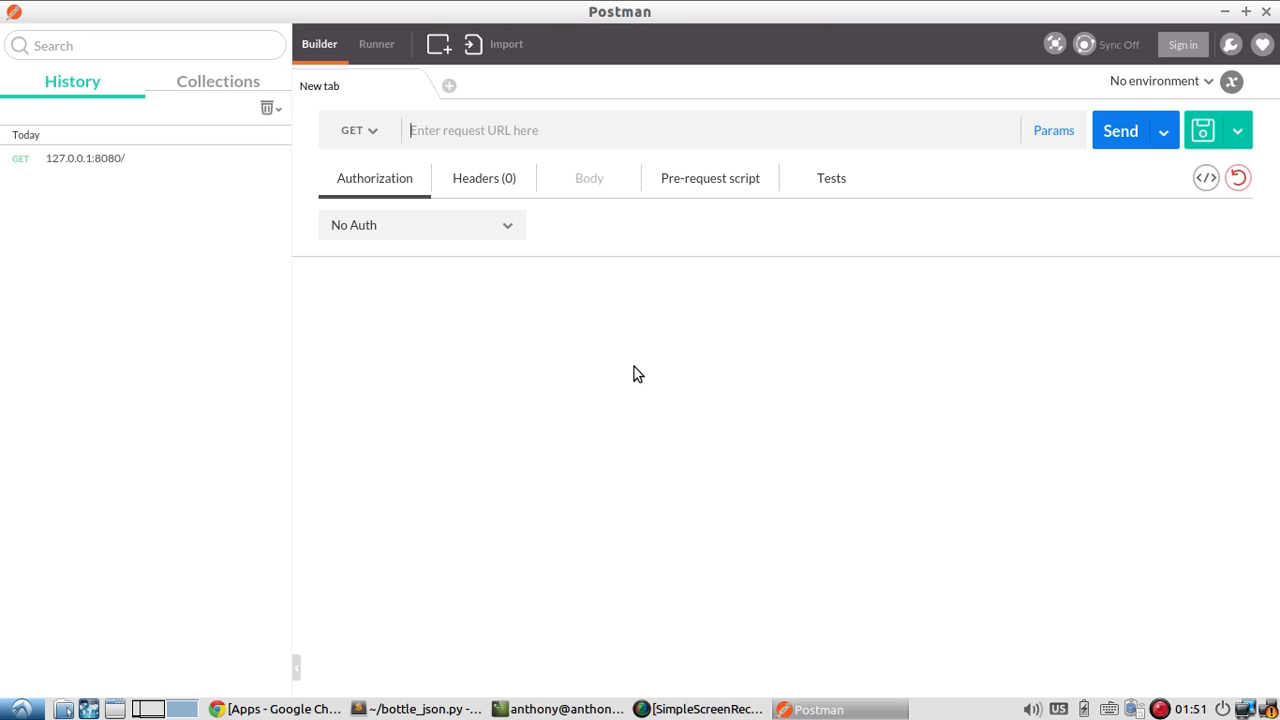
text(12)
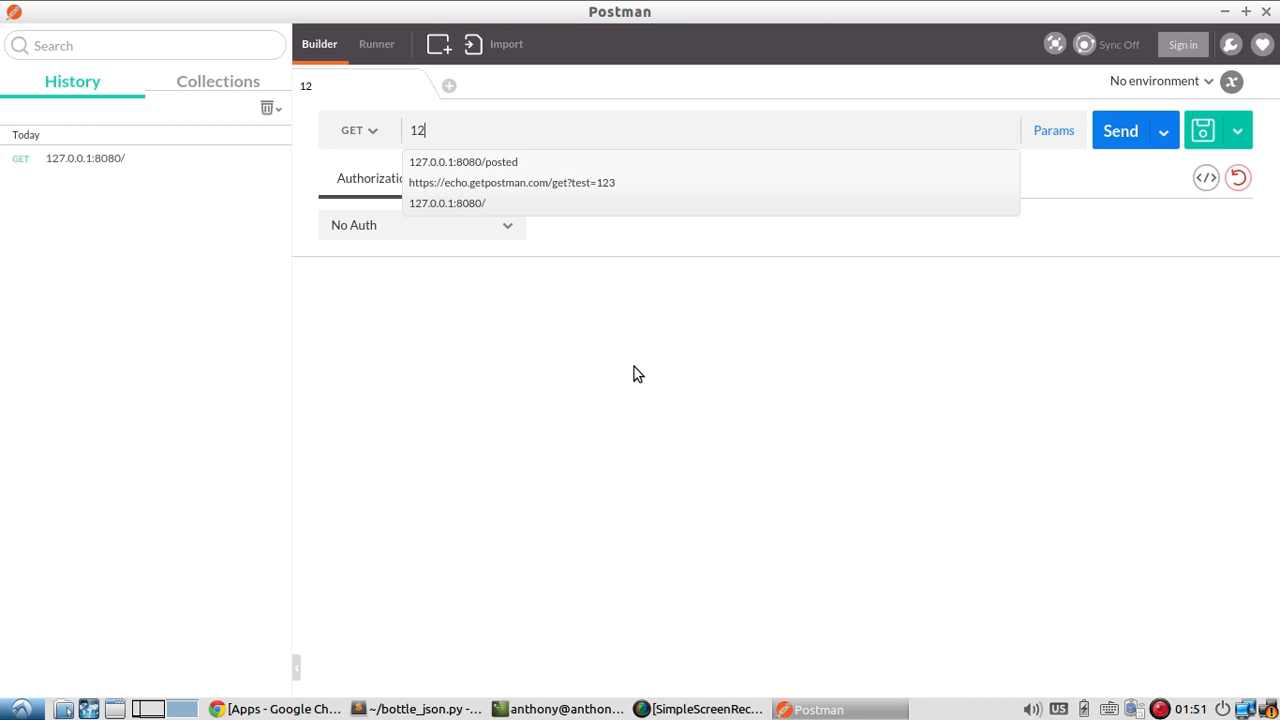
click(447, 203)
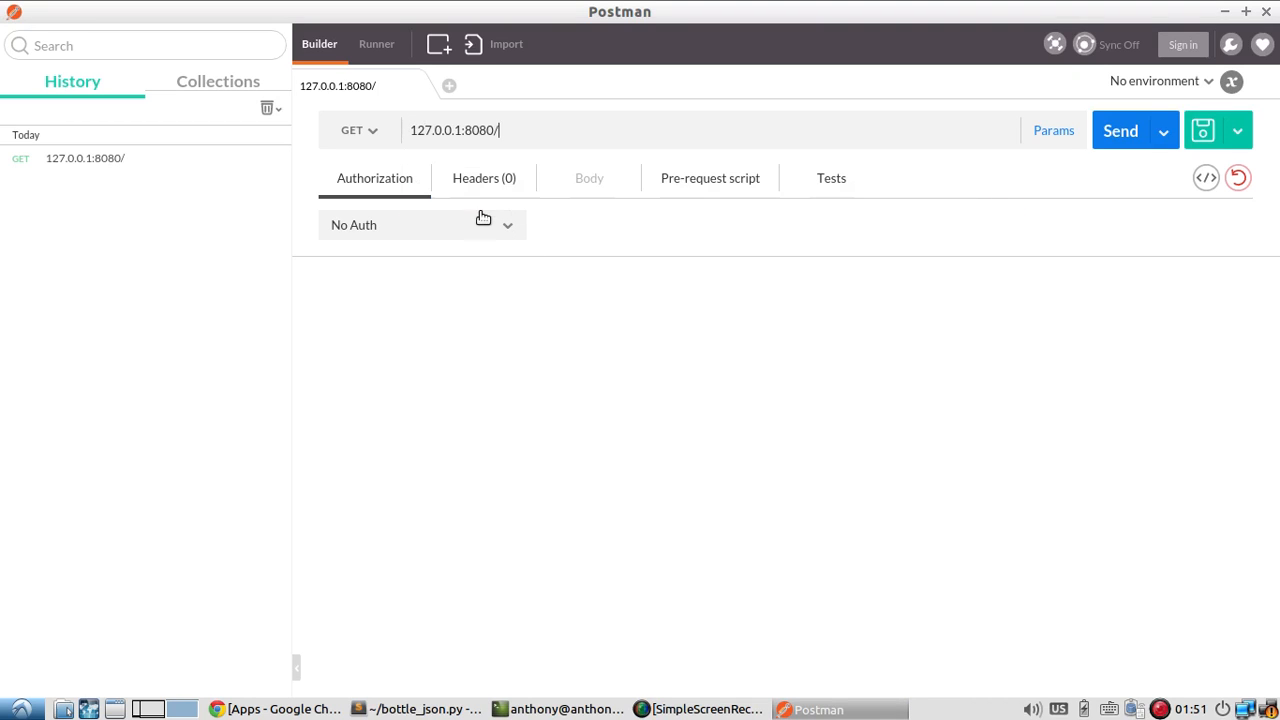
mouse_move(1120, 130)
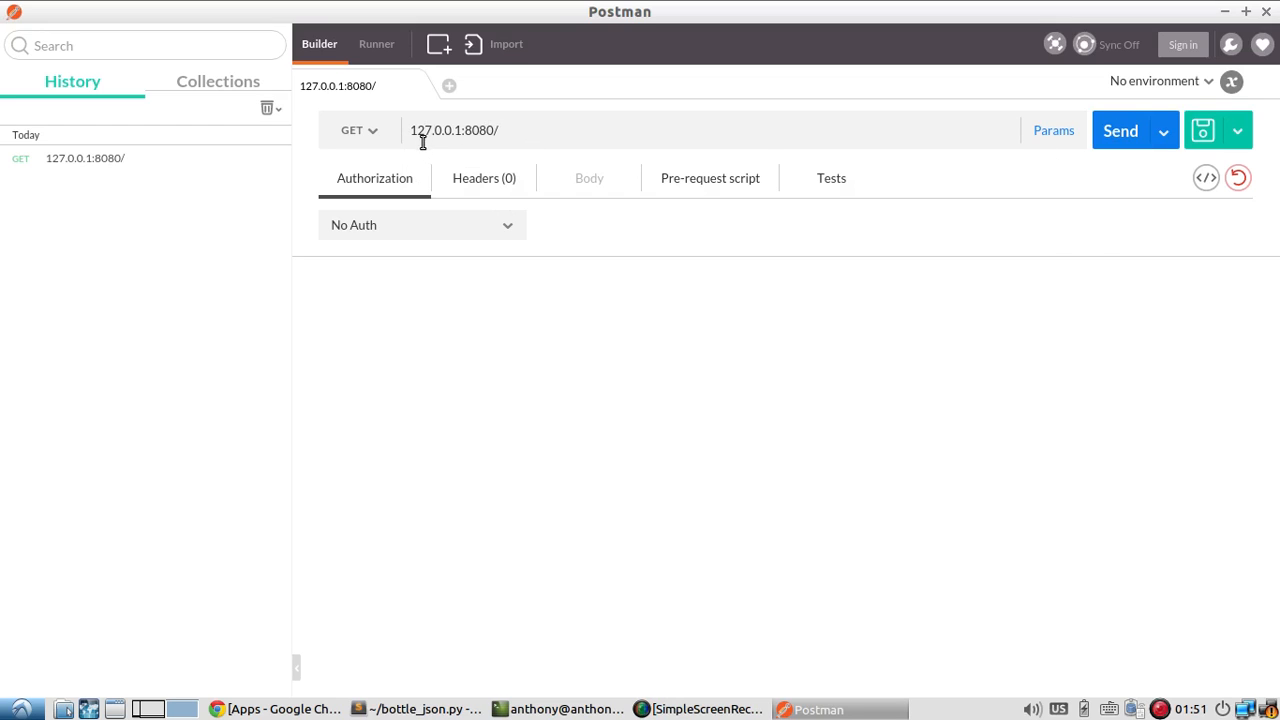
mouse_move(908, 165)
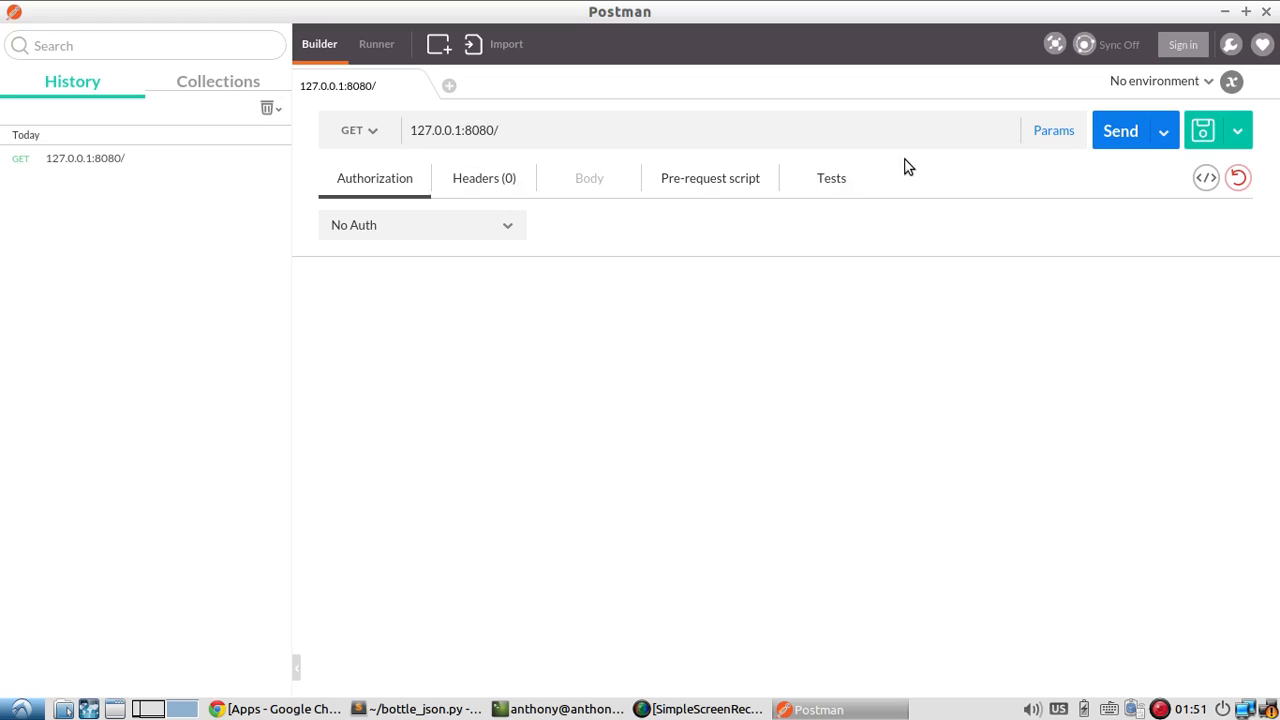
mouse_move(1120, 131)
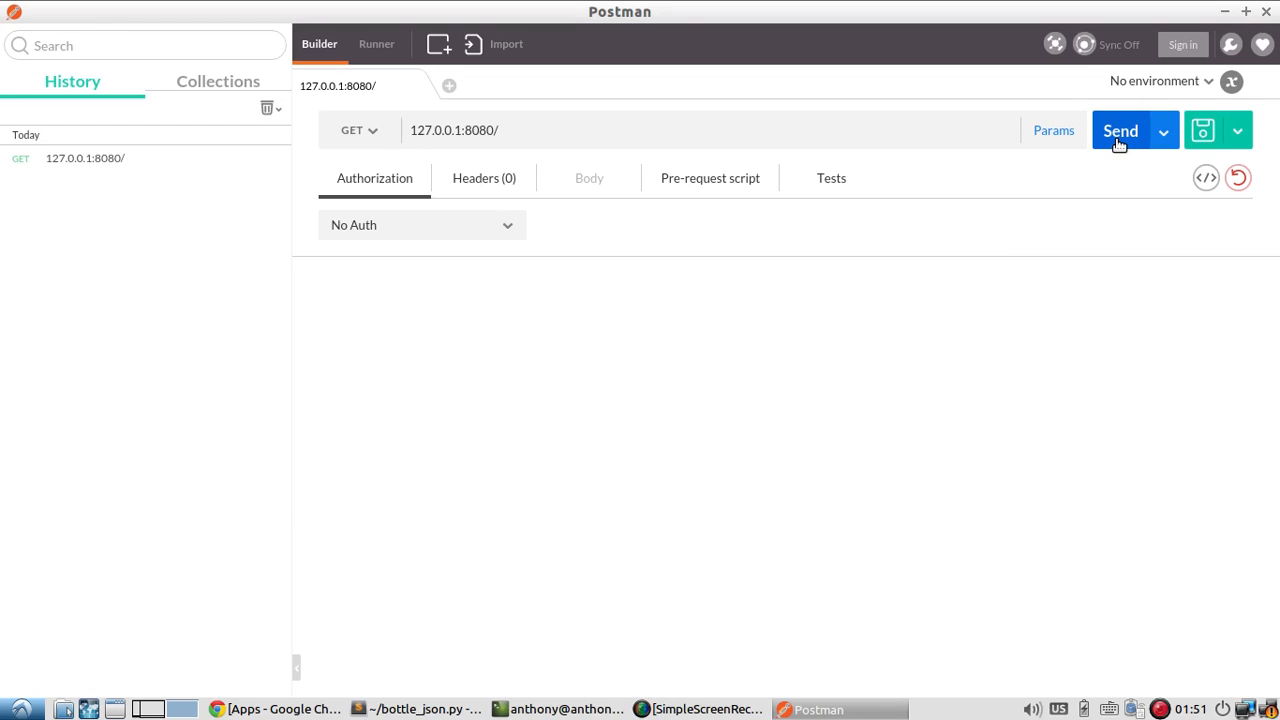
click(1120, 130)
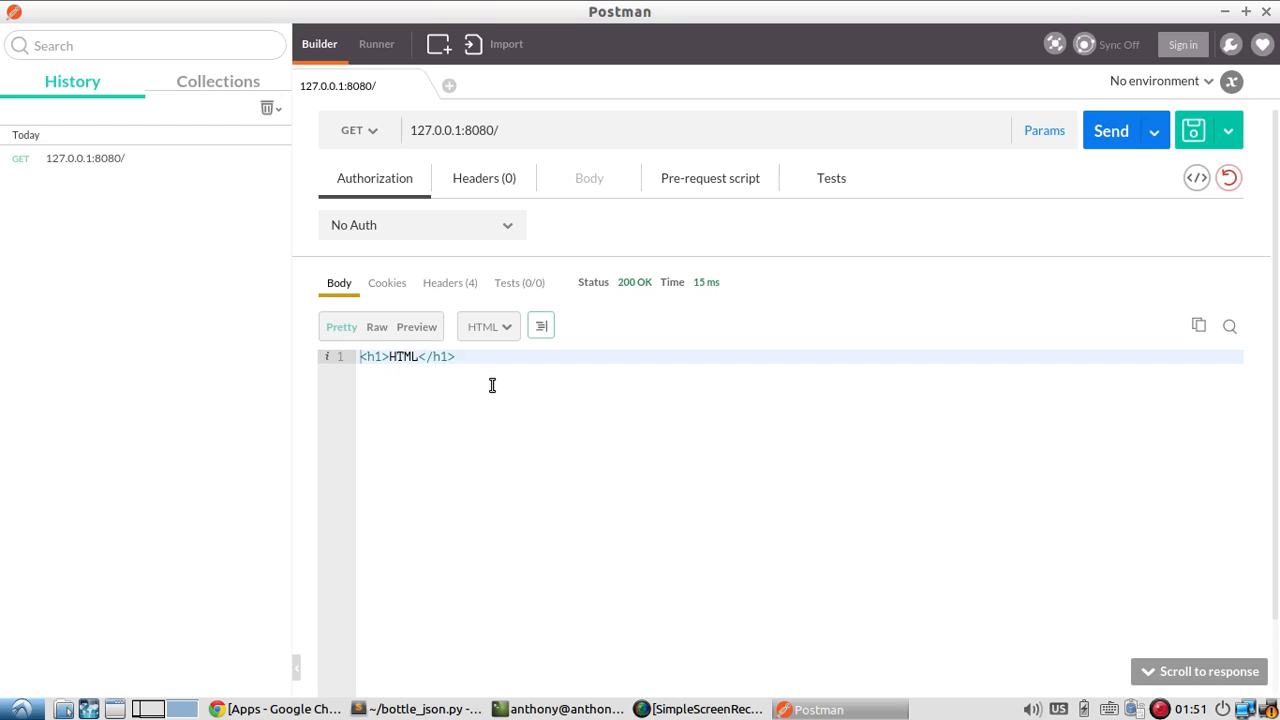
- Check the response headers show text/html, then return to the body view
click(443, 282)
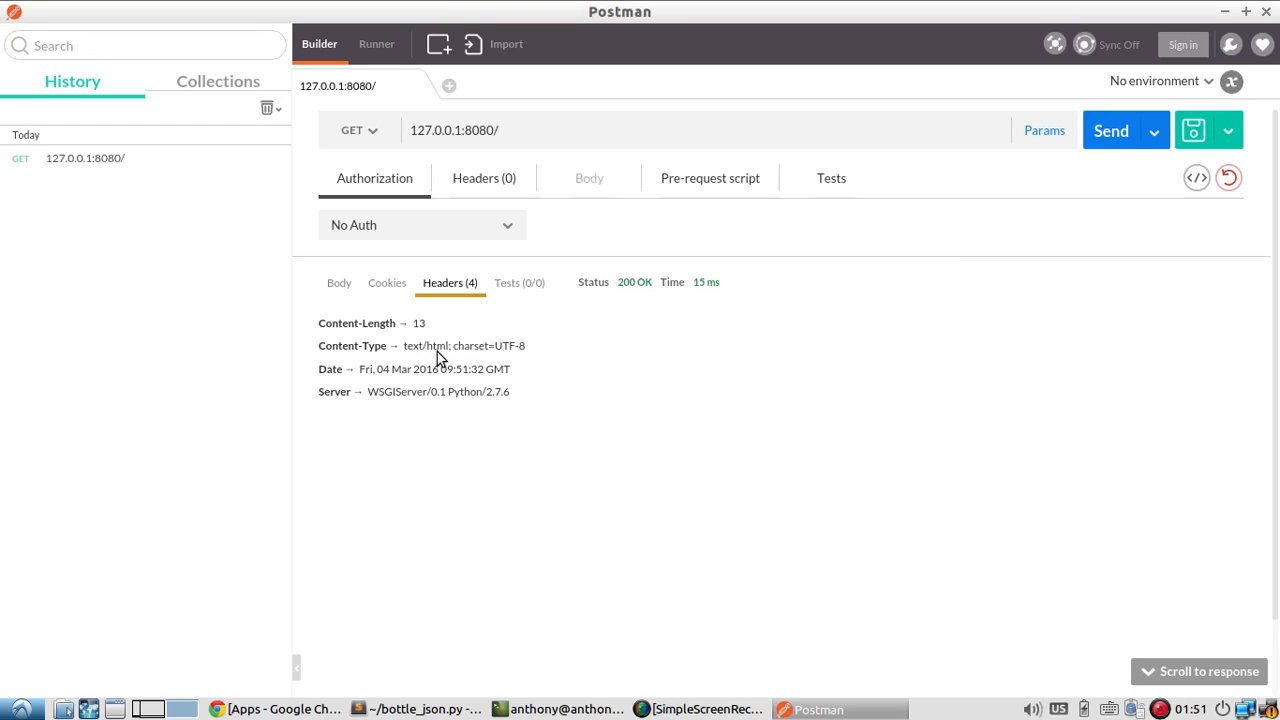
click(339, 282)
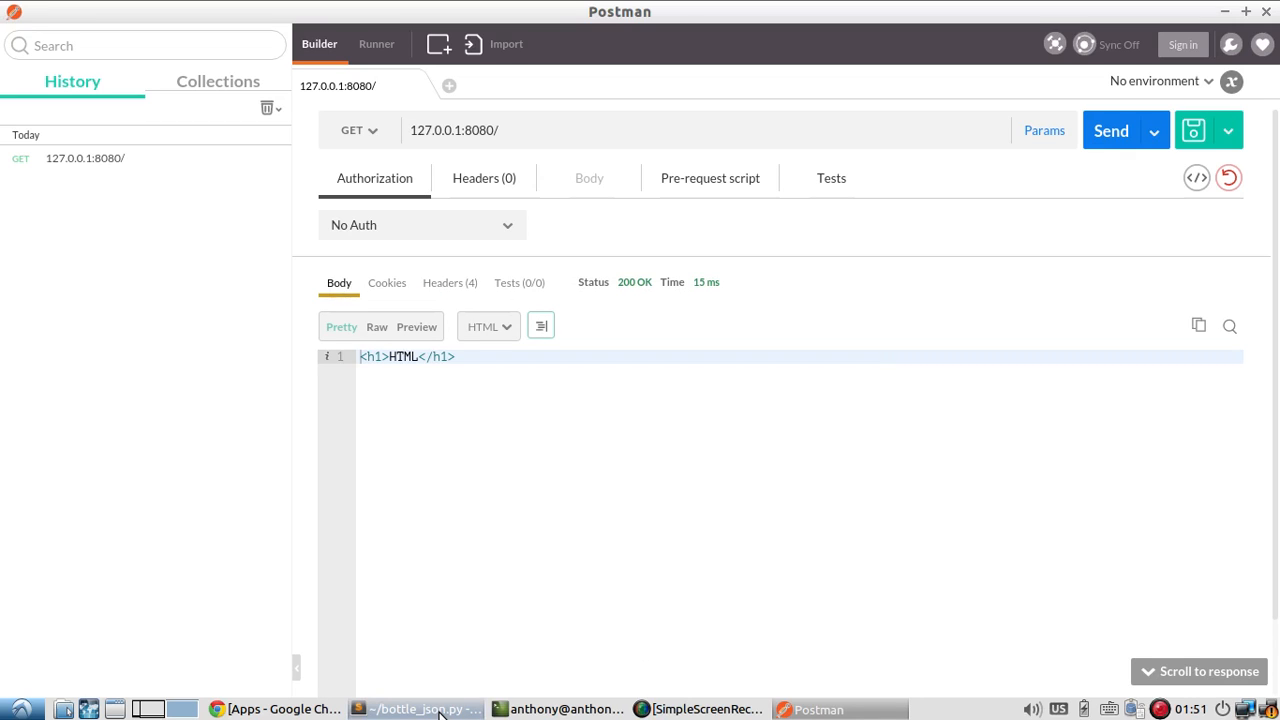
- Change the index route to return the dictionary {"name" : "jsonData"} and save the file
click(417, 708)
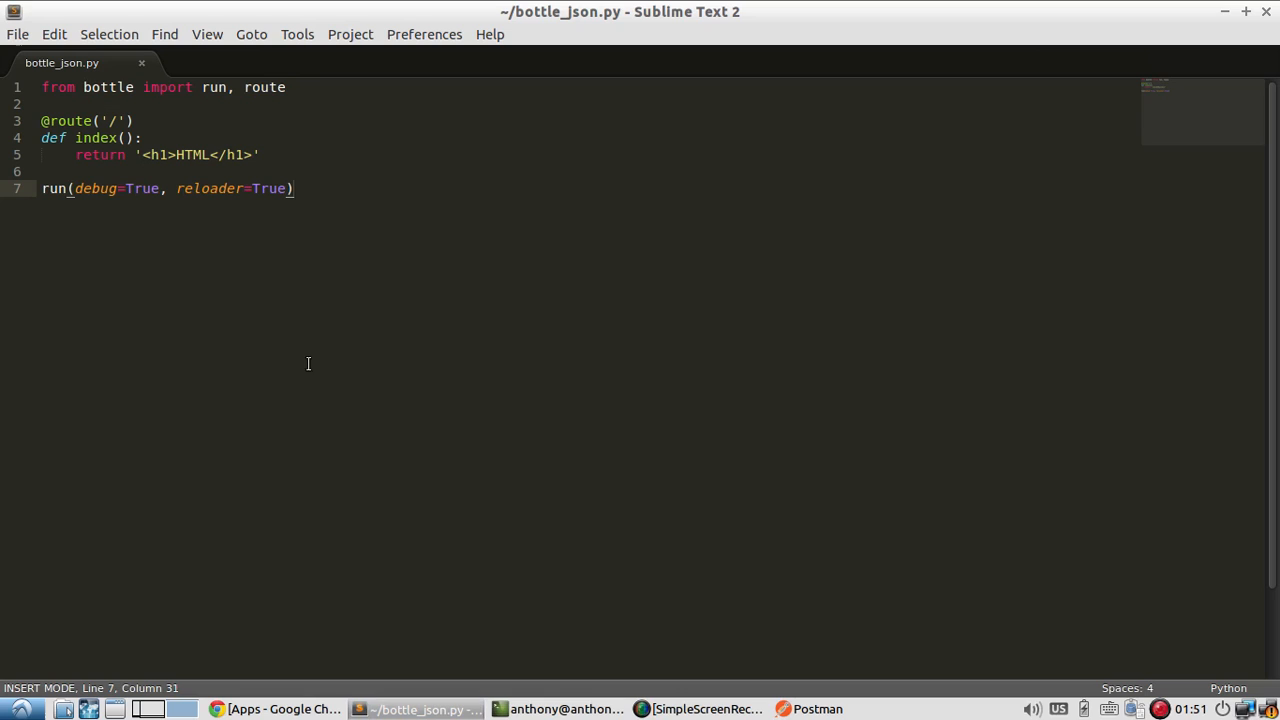
mouse_move(297, 154)
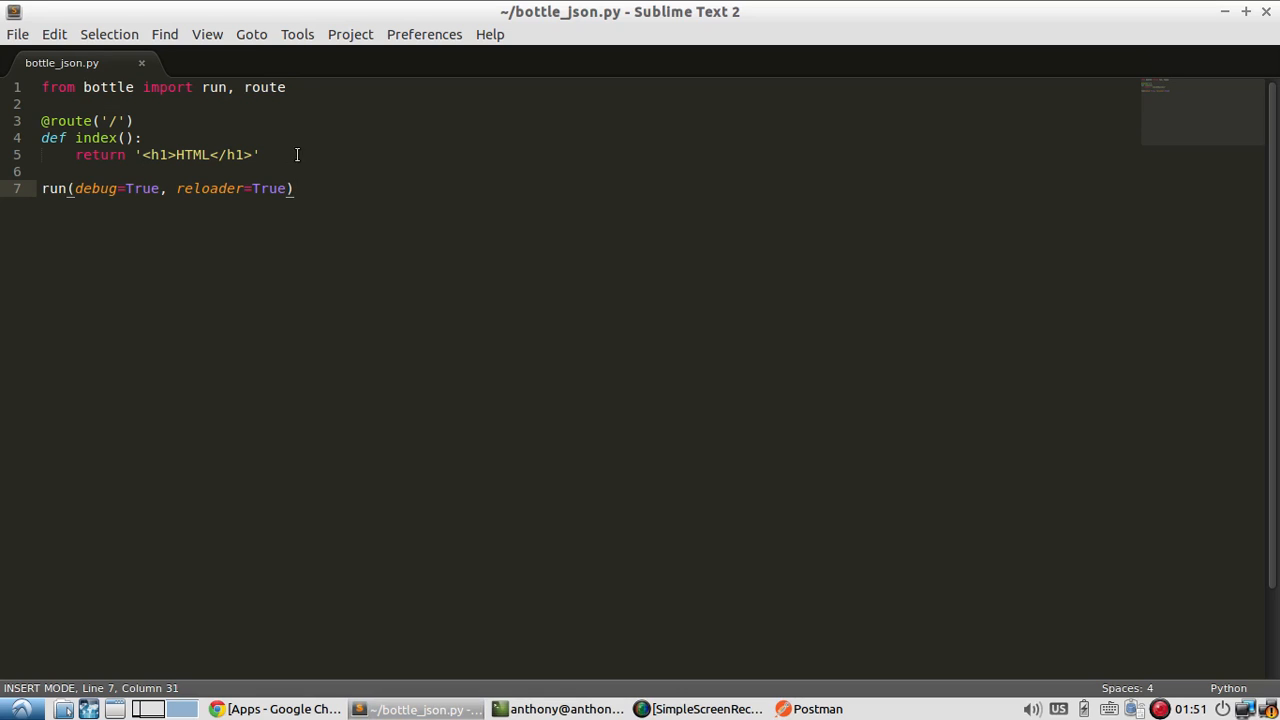
text(,)
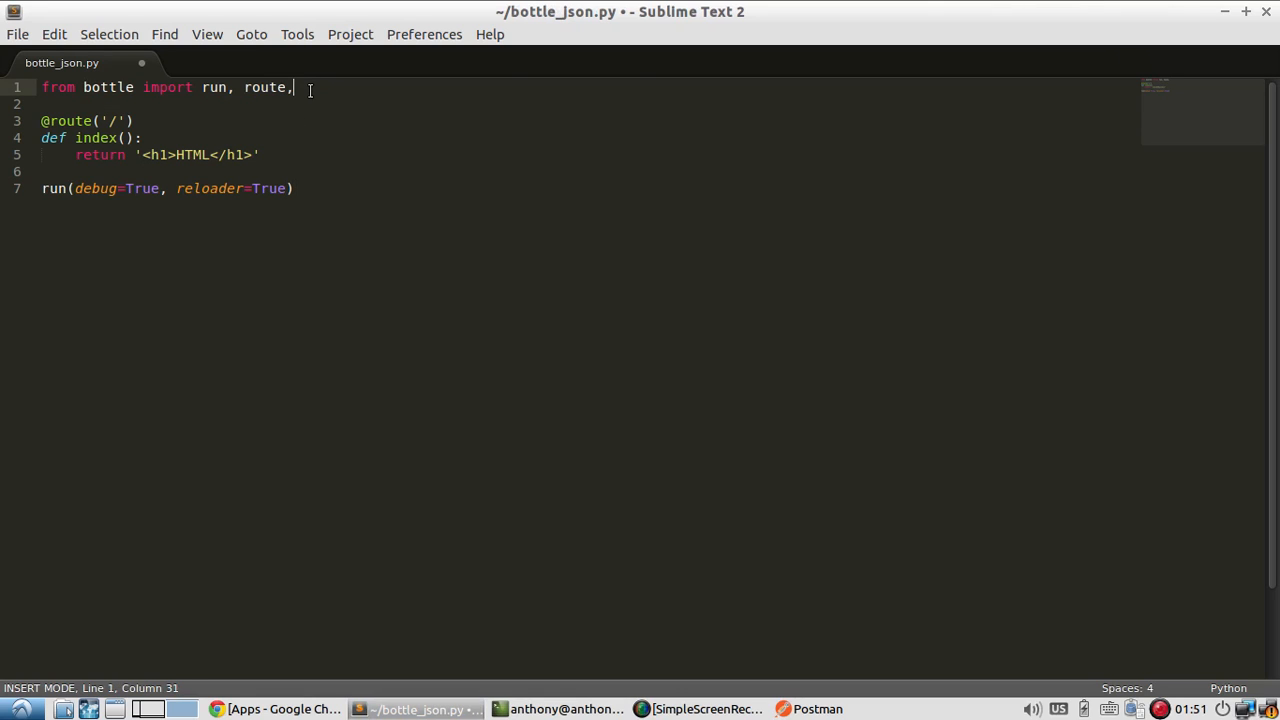
text(json)
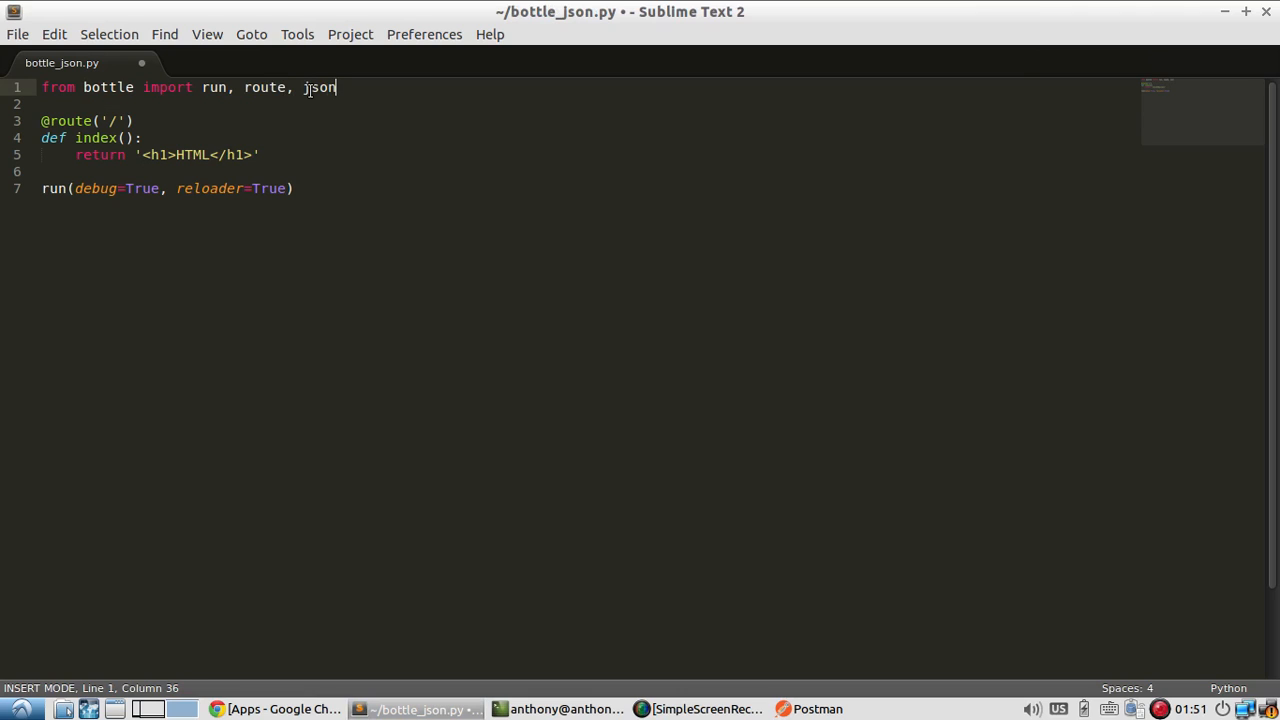
text(i)
click(150, 155)
text(return {"name)
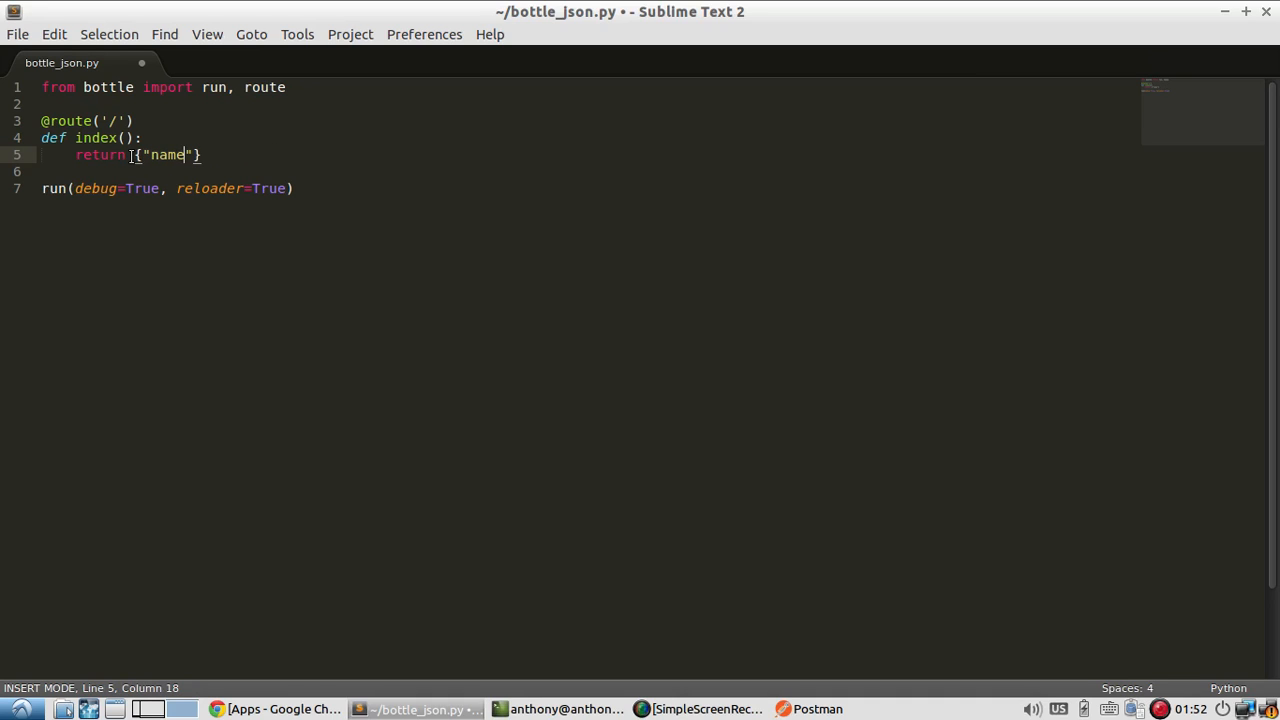
text(: "")
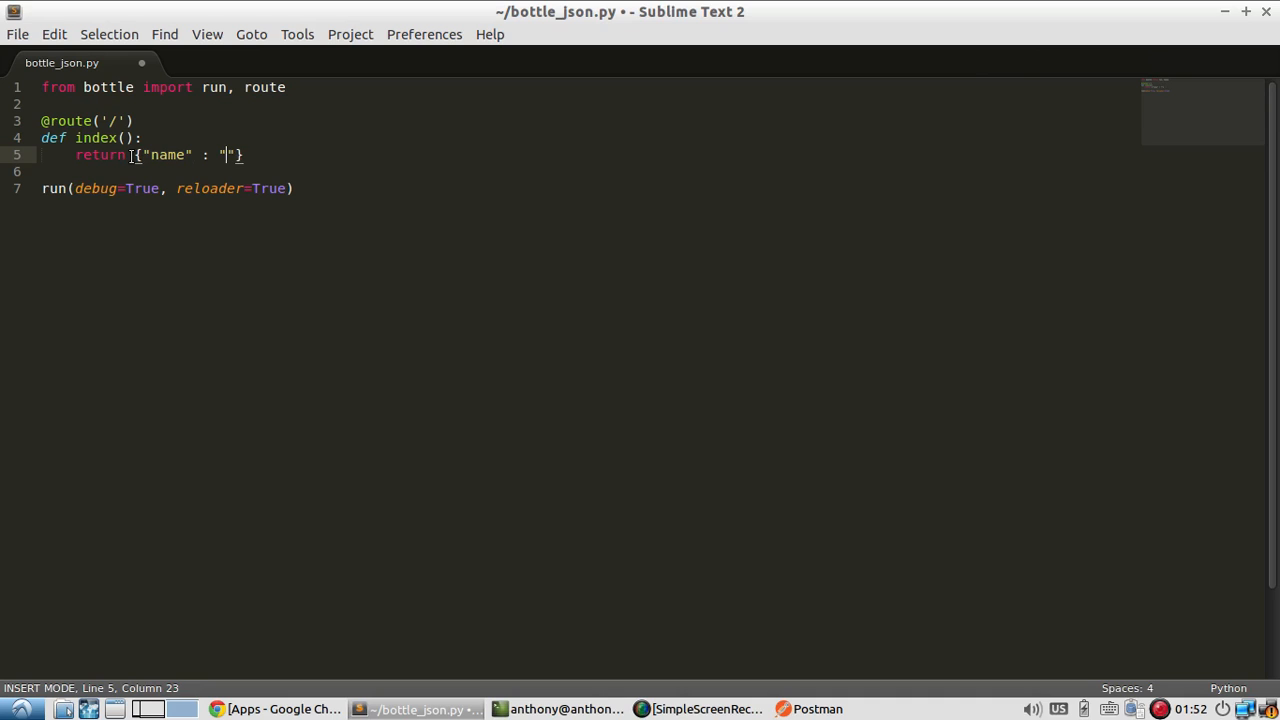
text(jsonData)
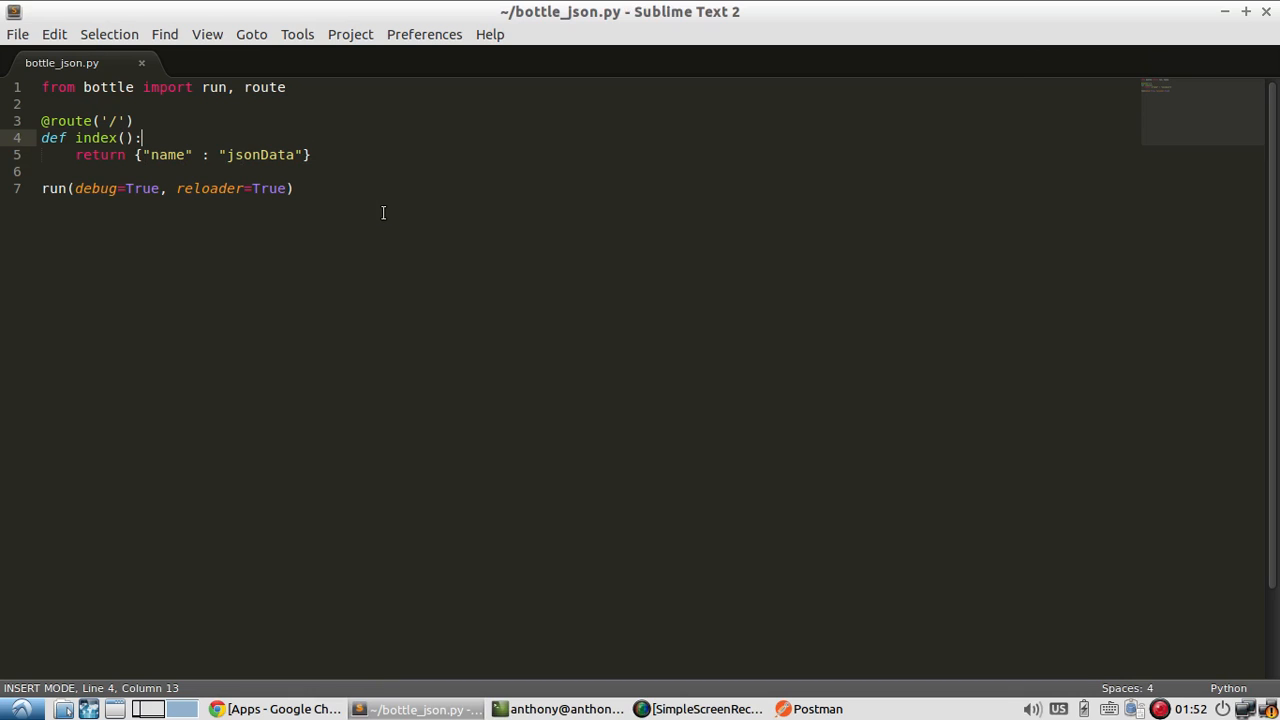
mouse_move(687, 692)
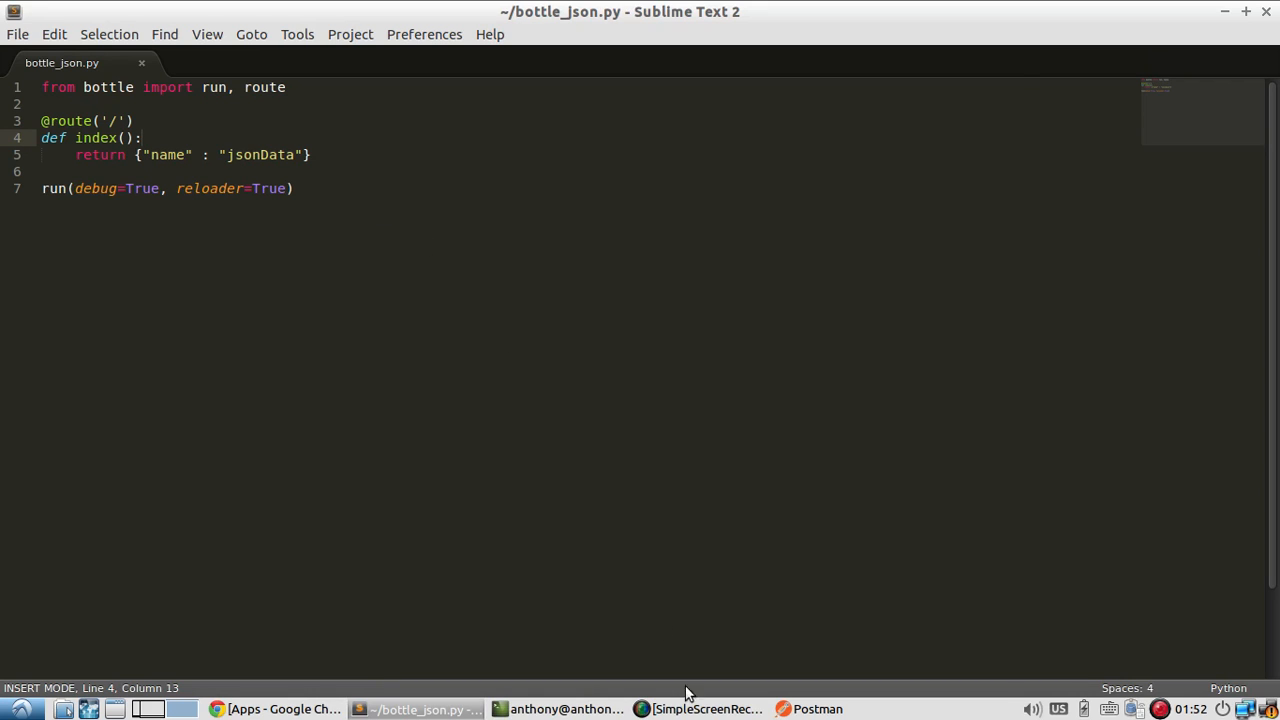
mouse_move(804, 602)
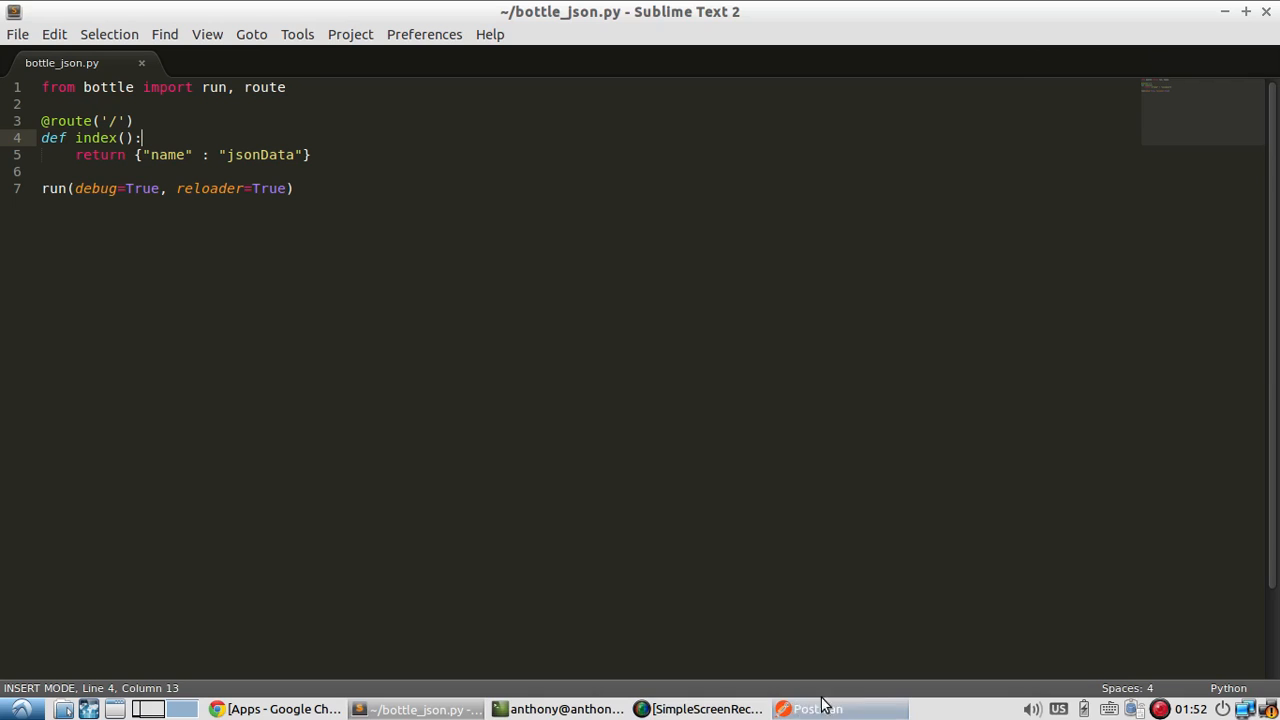
mouse_move(810, 708)
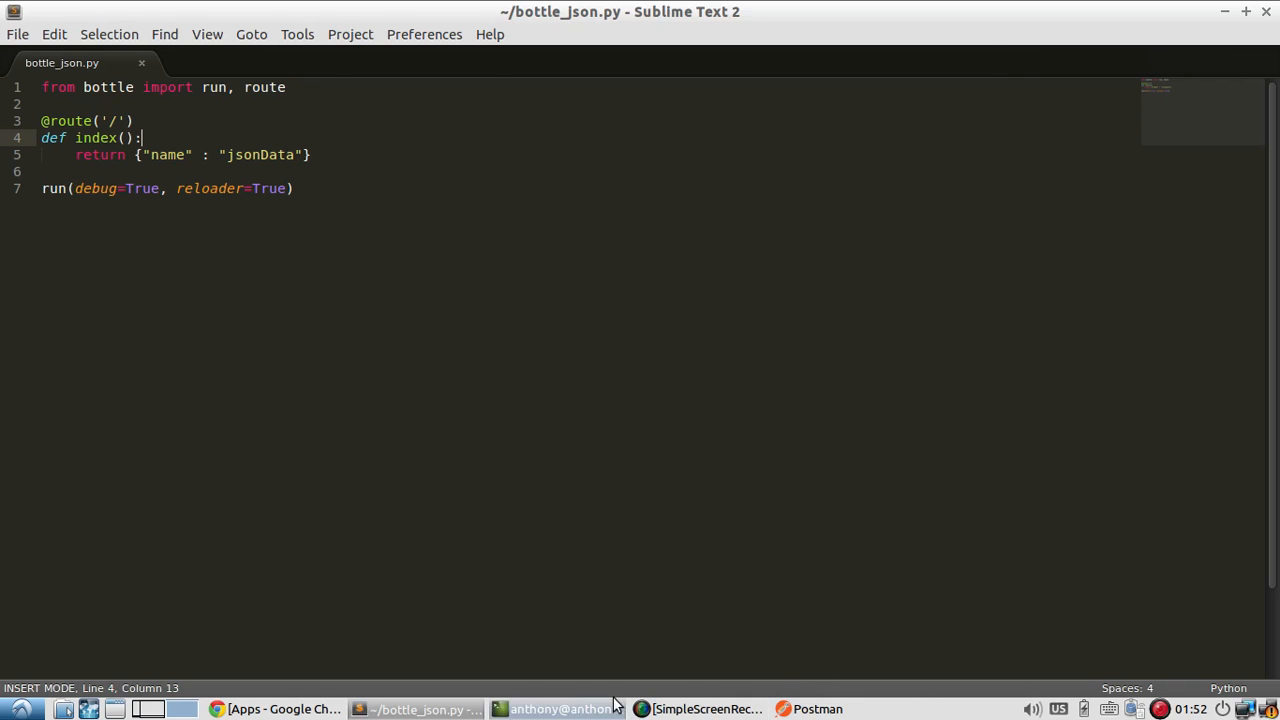
- Verify Postman shows {"name": "jsonData"} with Content-Type application/json in the headers
click(817, 708)
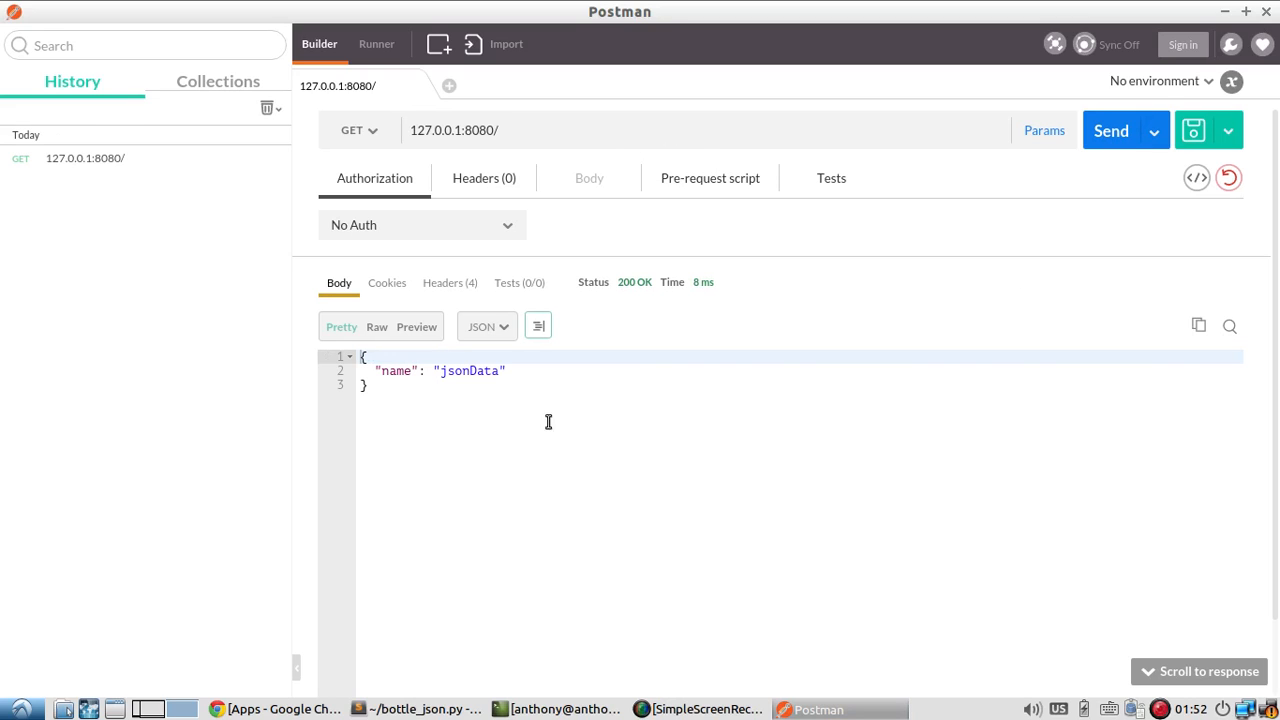
mouse_move(481, 379)
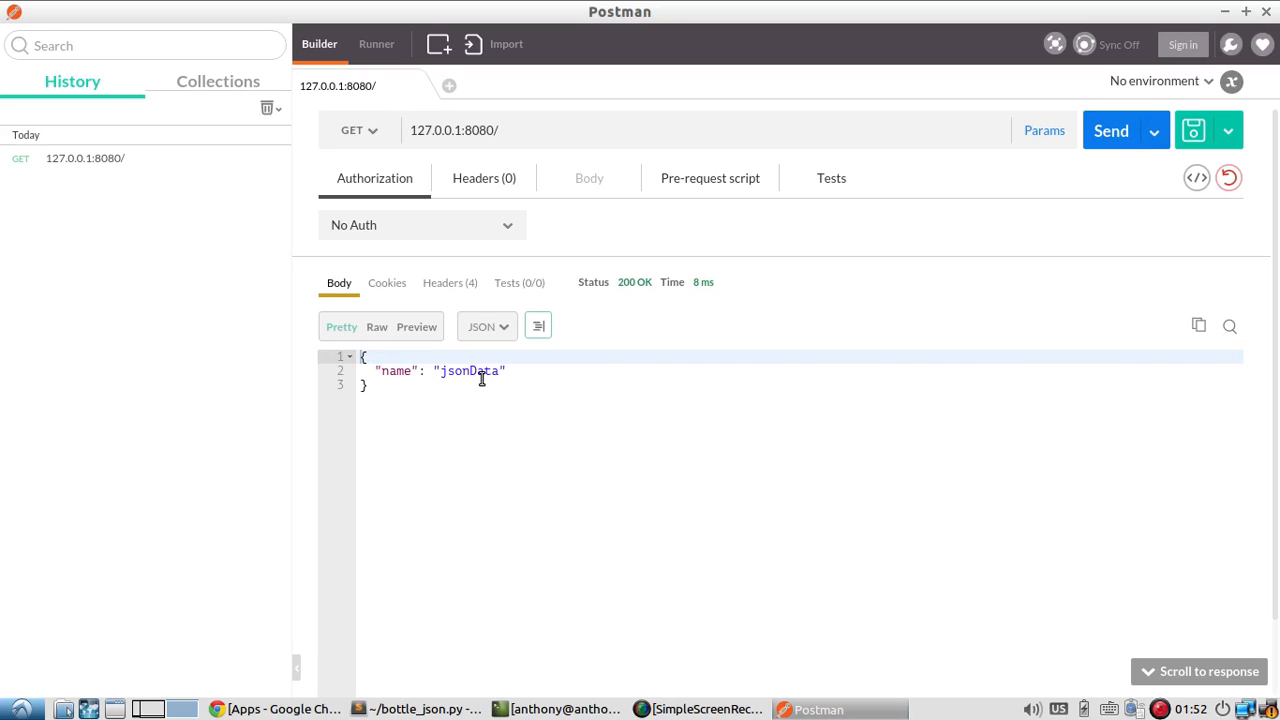
click(449, 282)
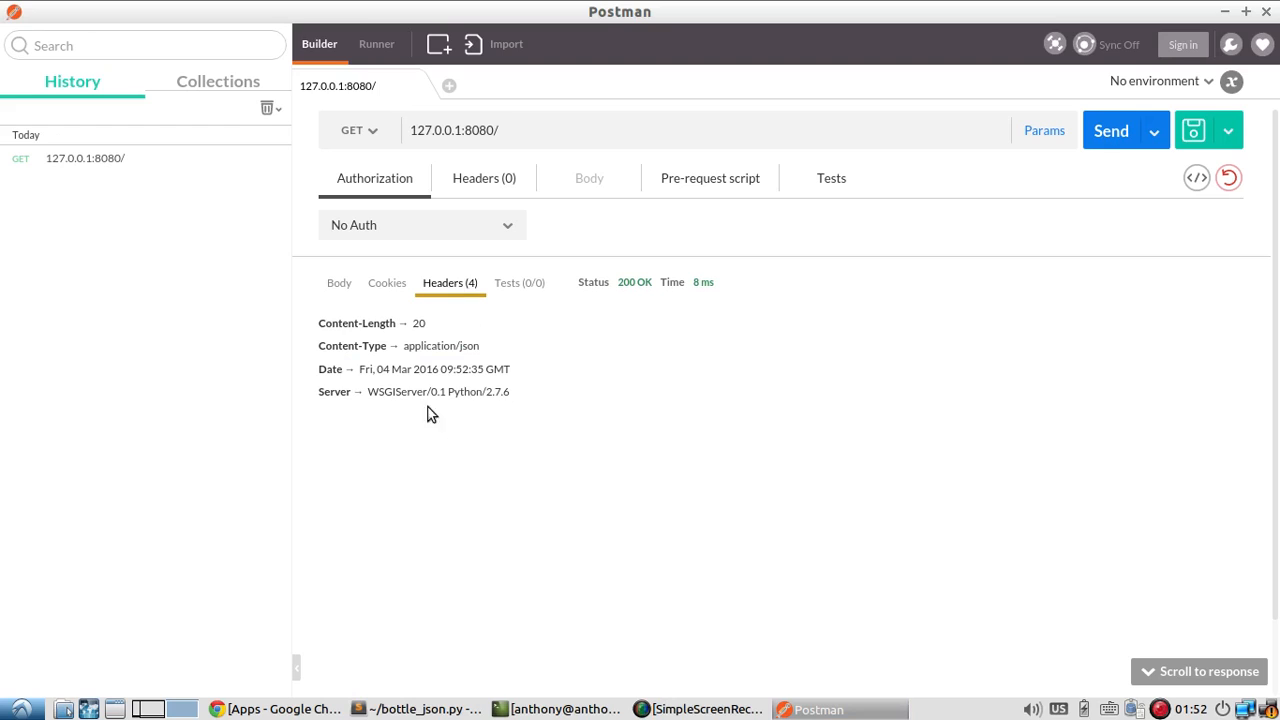
mouse_move(475, 362)
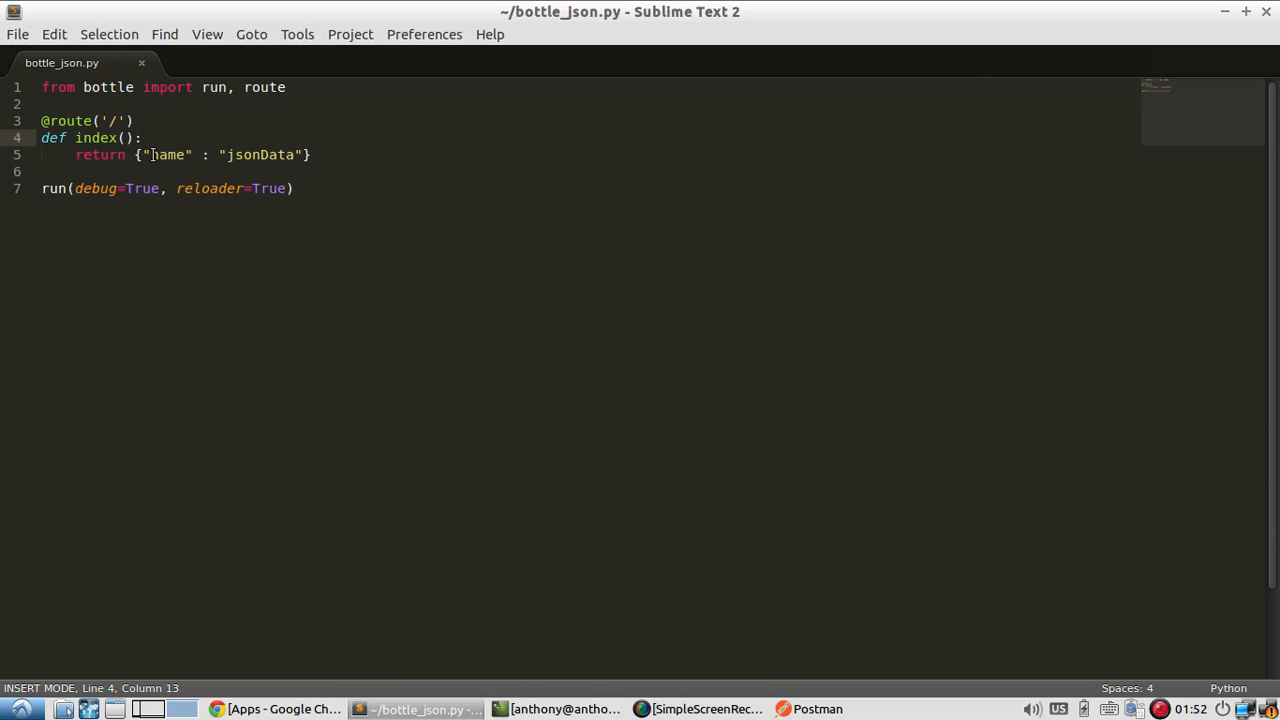
- Add "myList" : [1,2,3,4,5] to the returned dictionary and save the script
click(817, 709)
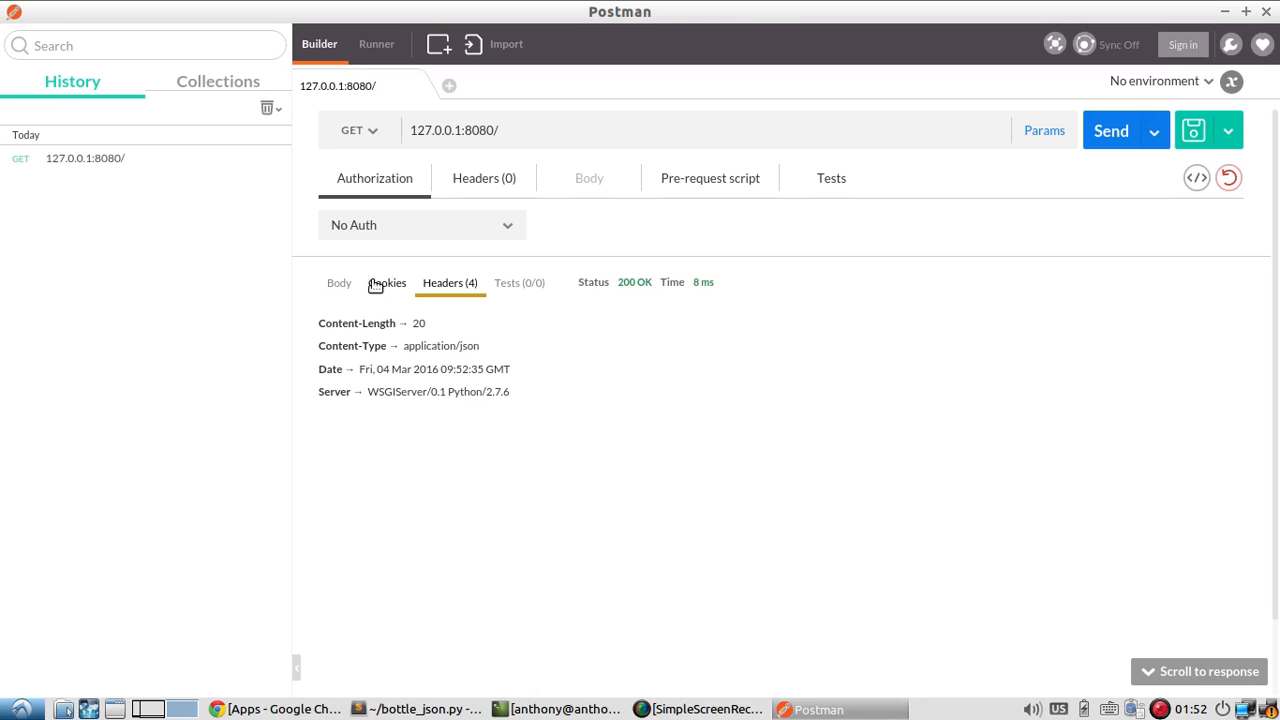
click(417, 708)
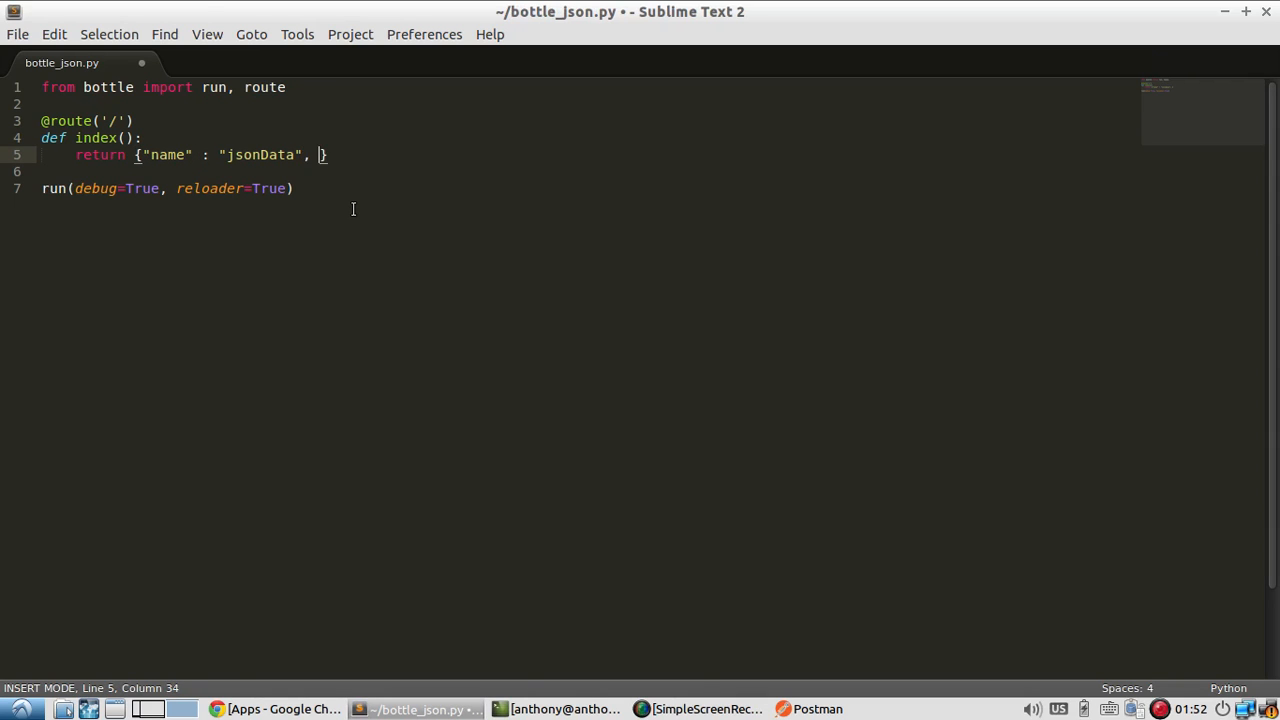
text("myList" : [1,2)
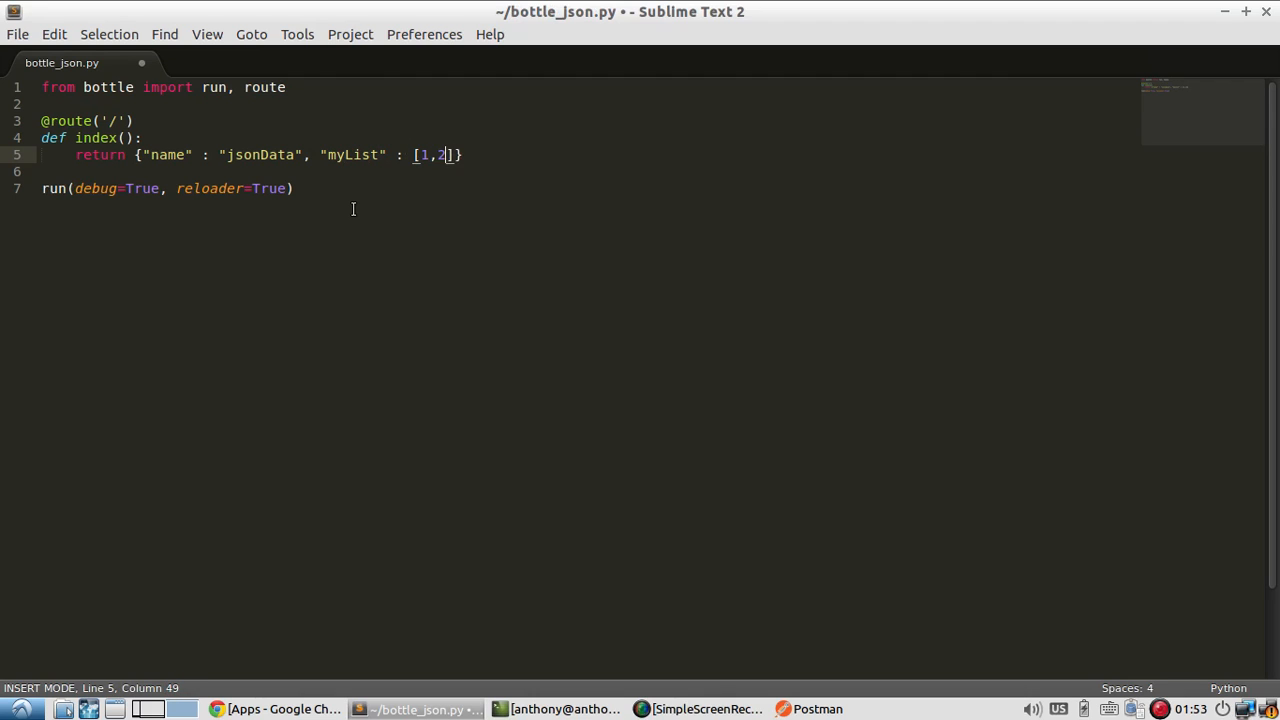
text(,3,4,5)
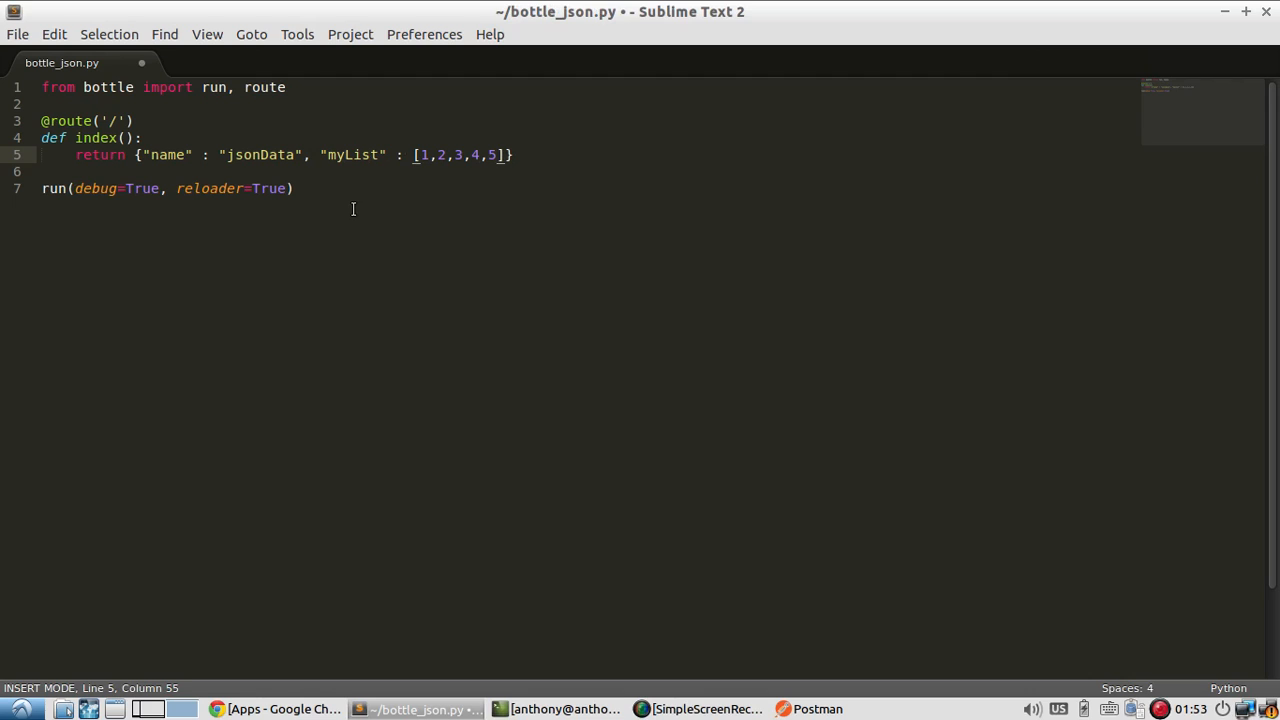
key(ctrl+s)
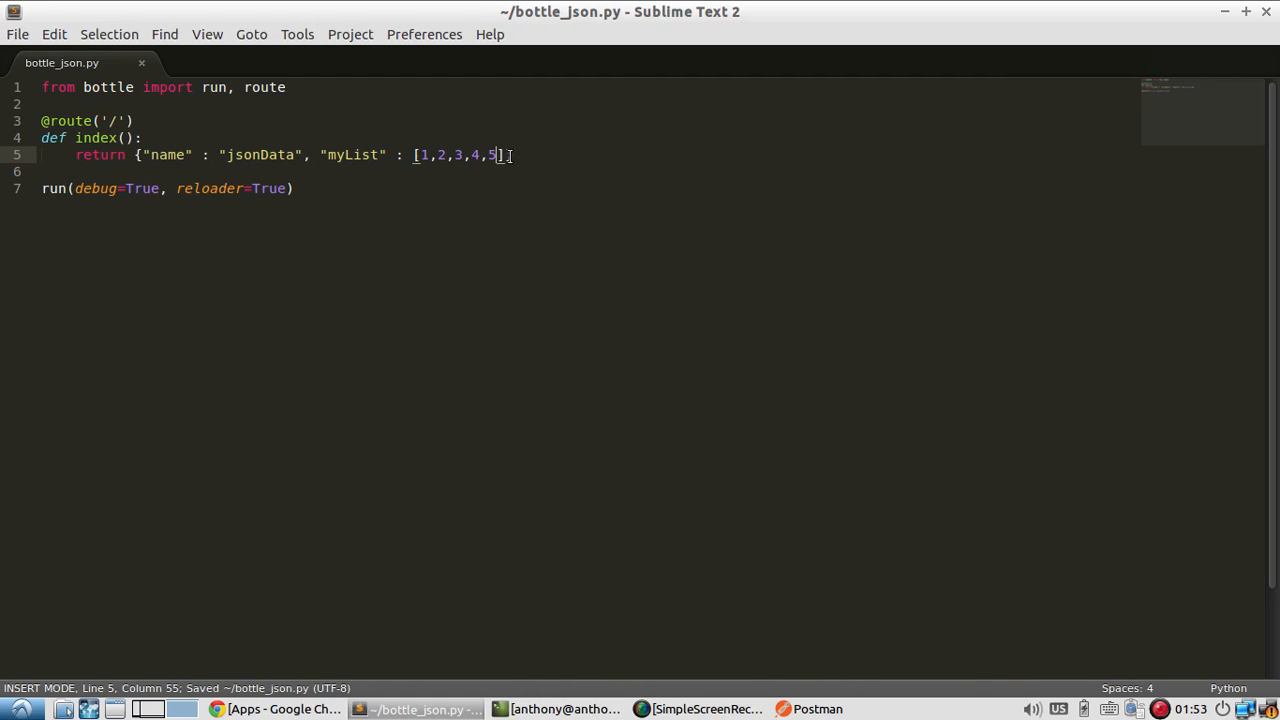
text(})
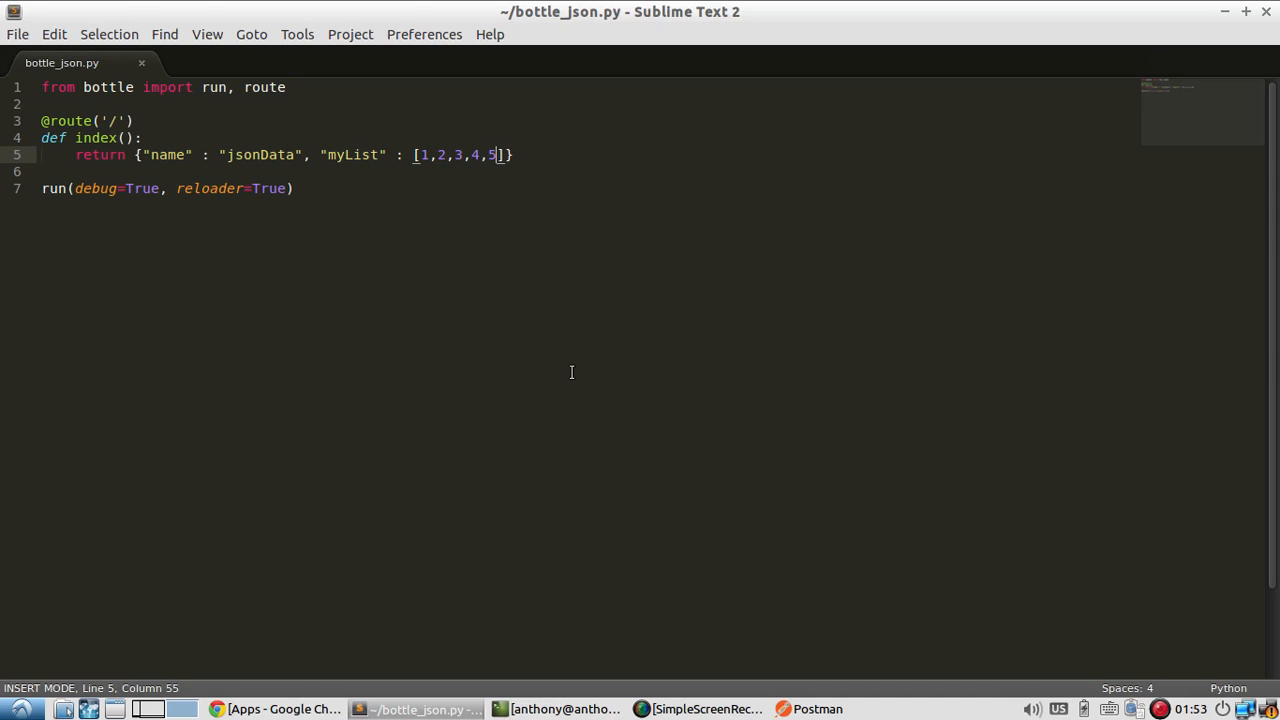
- Resend the GET request and confirm the JSON now includes myList [1,2,3,4,5] with name jsonData
click(563, 708)
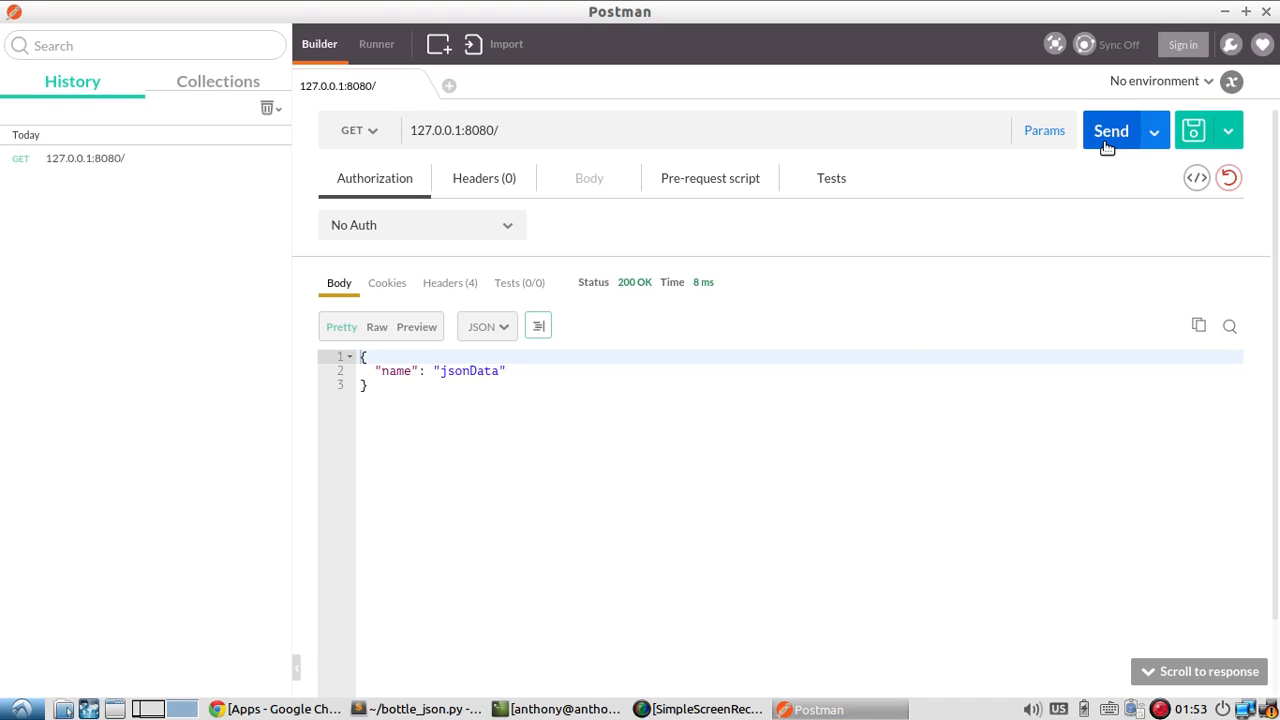
click(1111, 130)
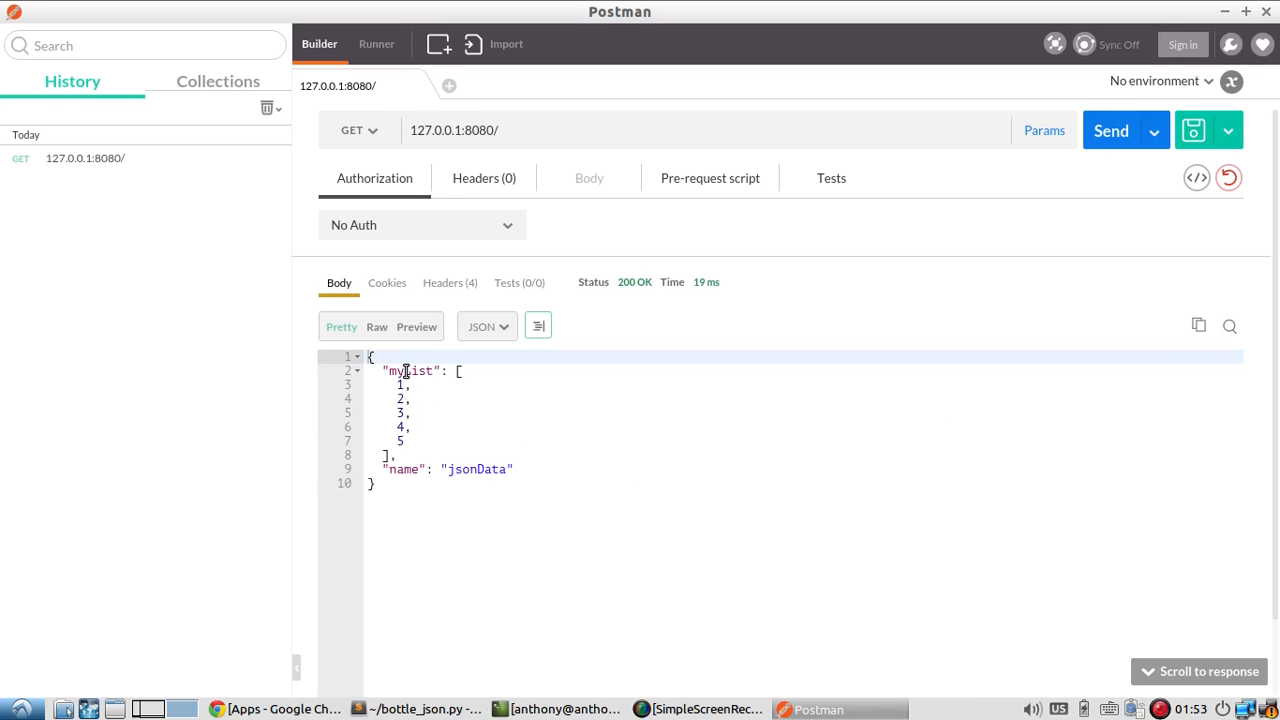
mouse_move(363, 500)
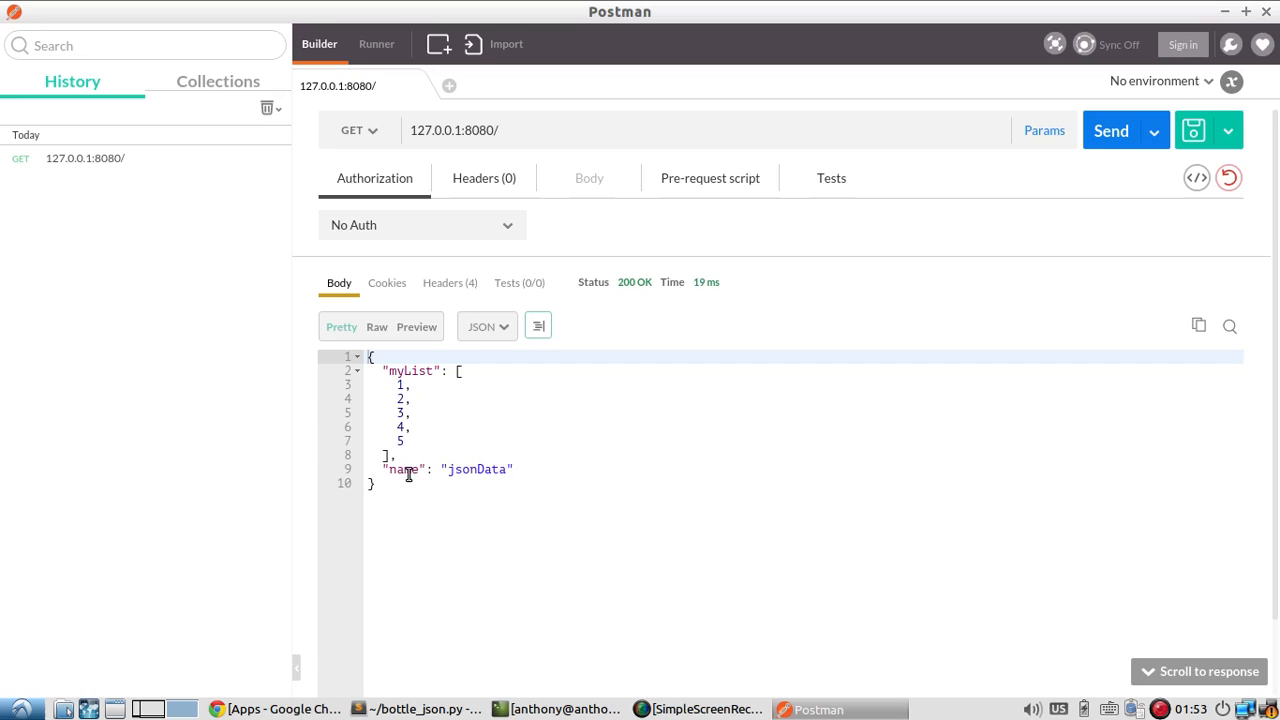
click(449, 282)
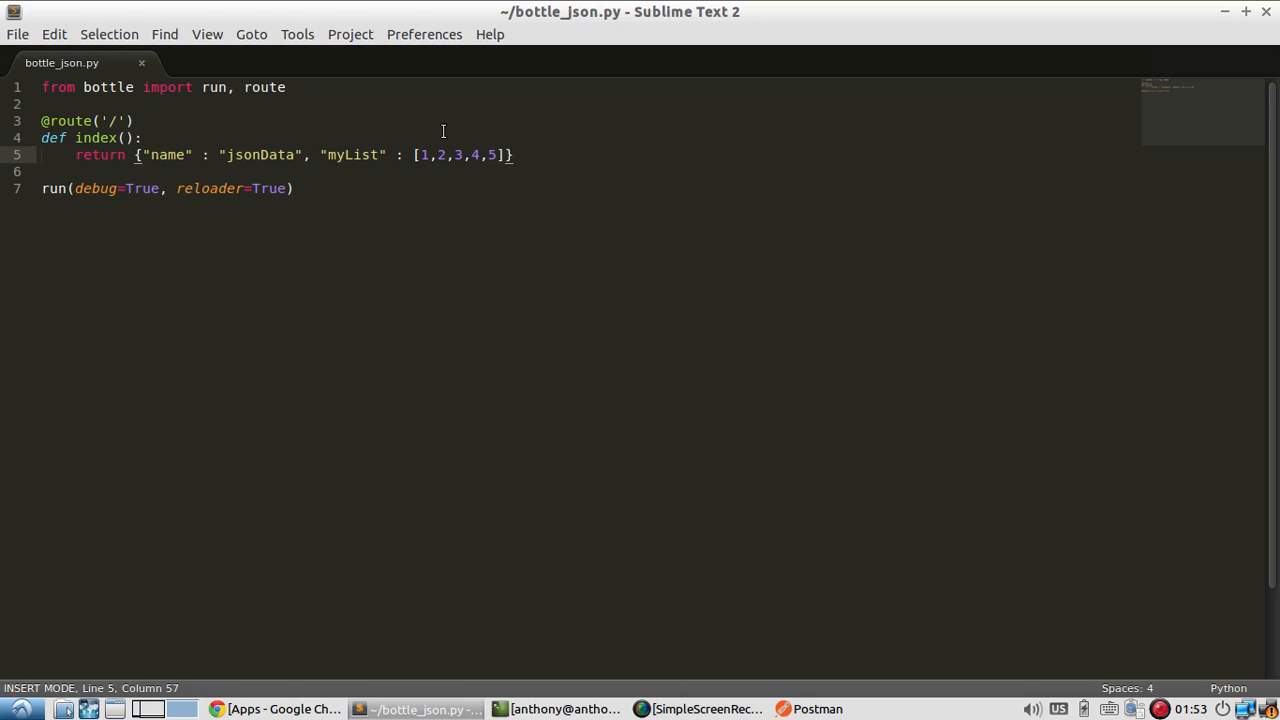
mouse_move(541, 178)
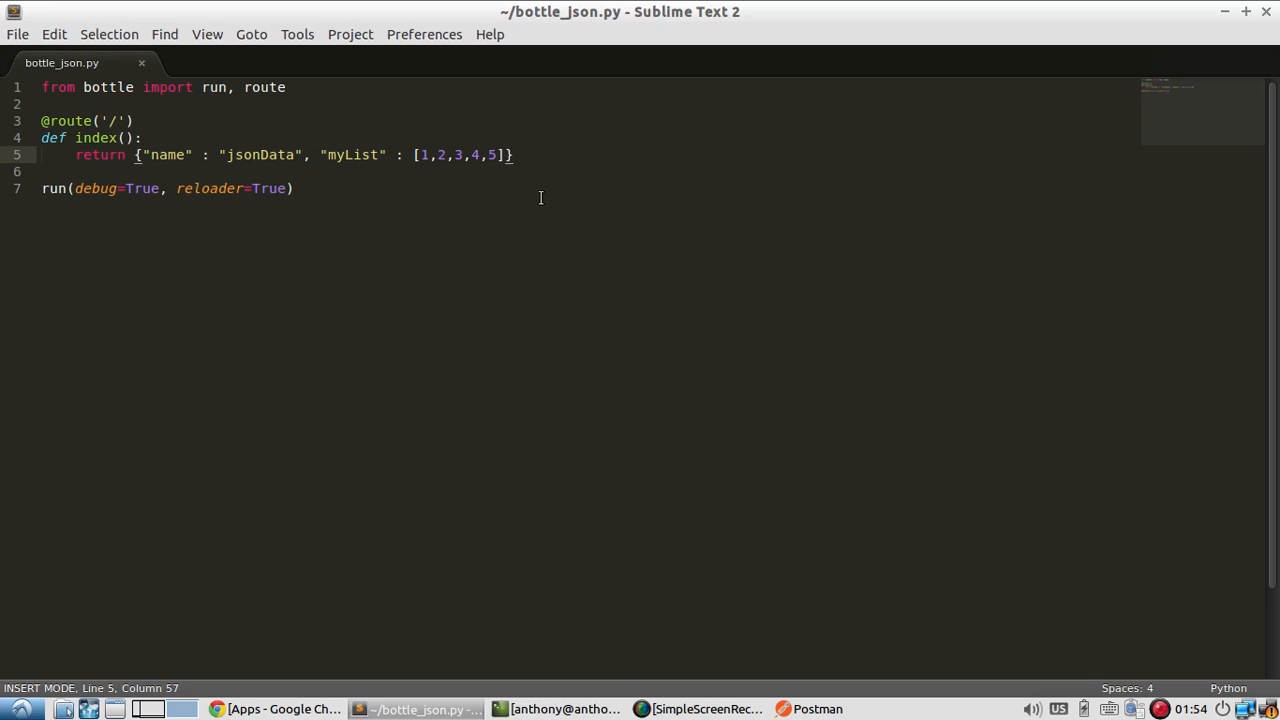
mouse_move(561, 238)
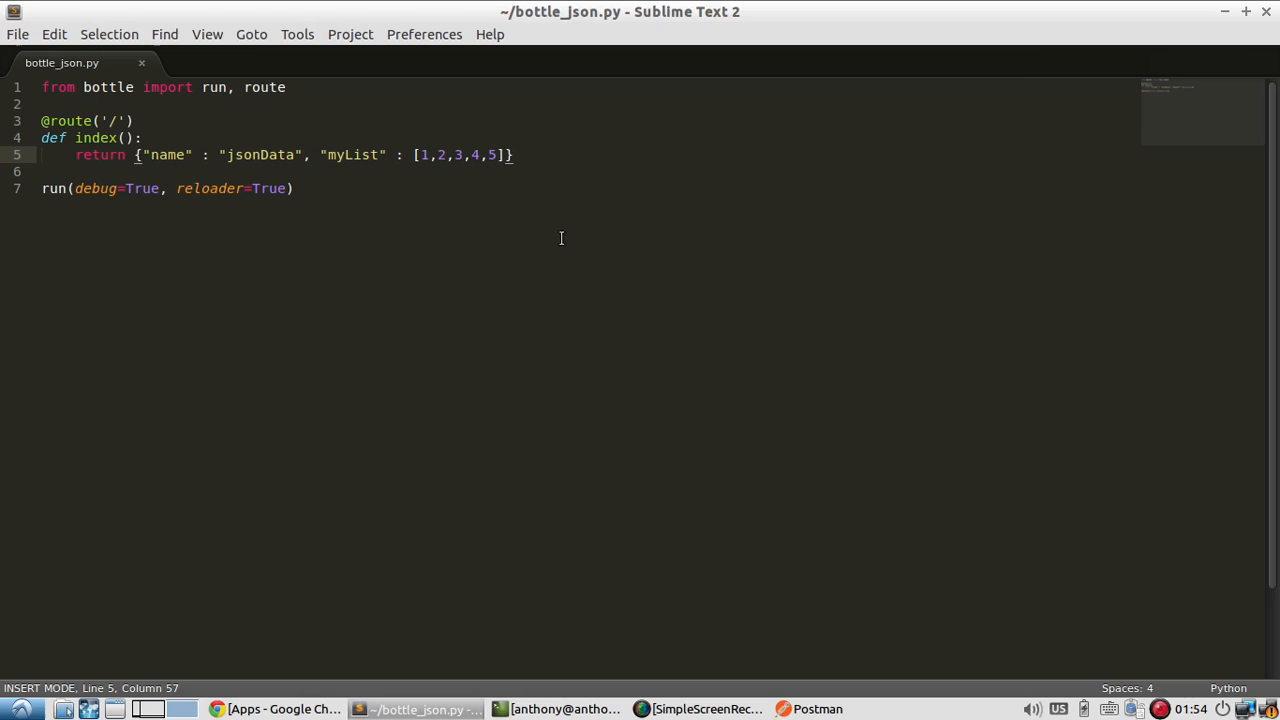